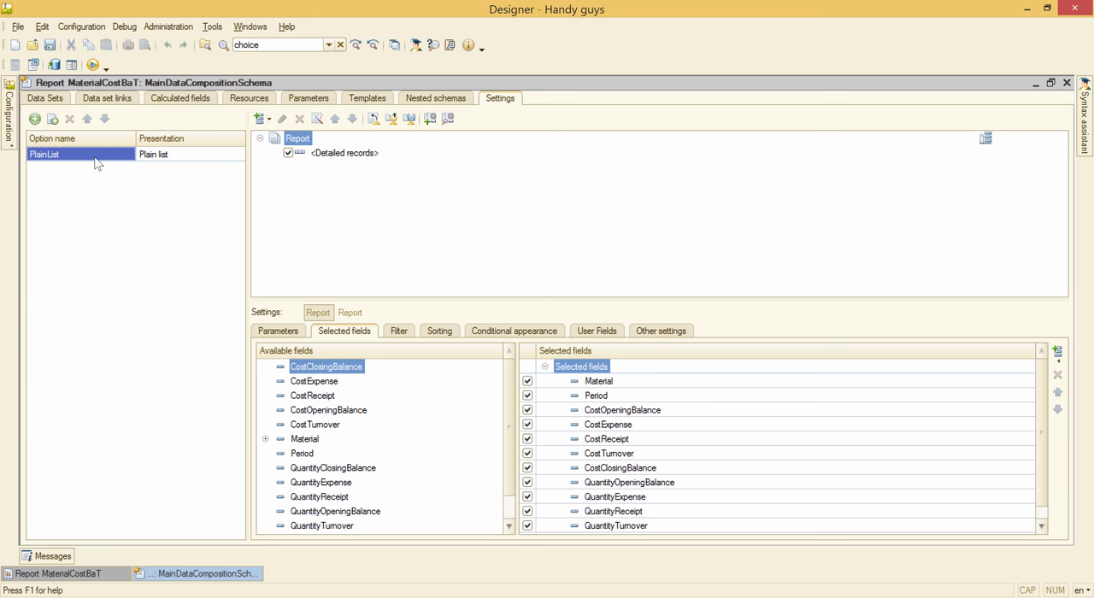
# Duplicate the PlainList settings variant and start renaming the copy GroupedList
pyautogui.click(51, 119)
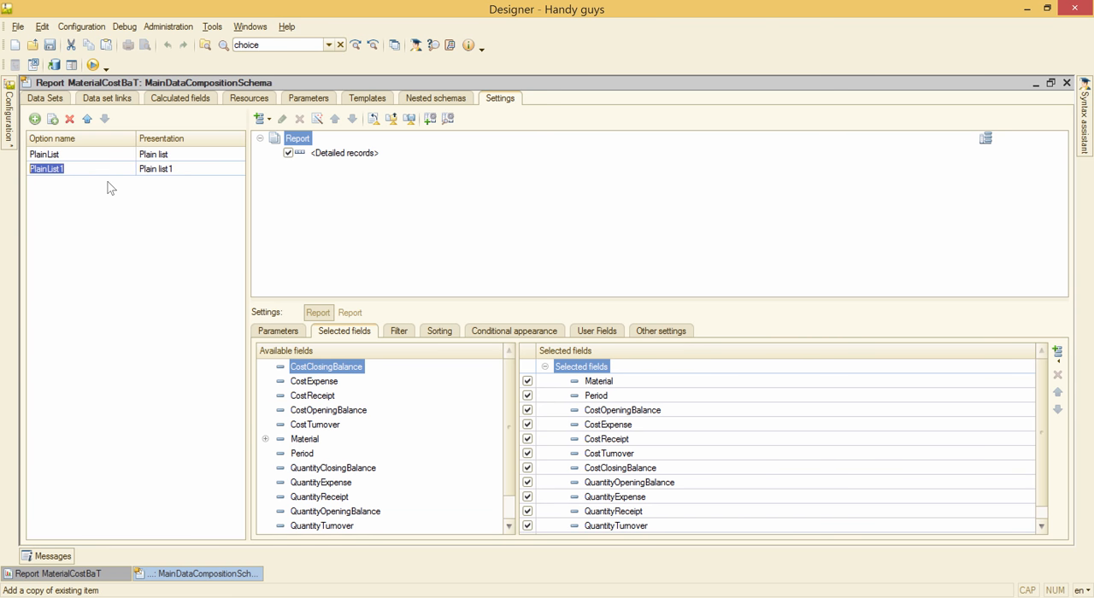
pyautogui.write('Grou')
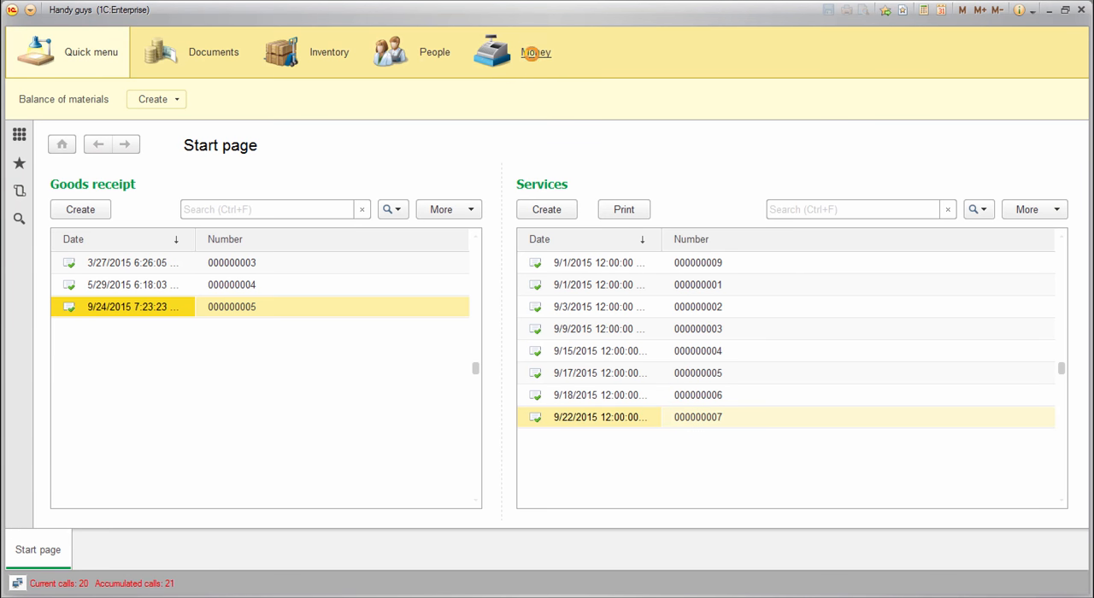
# Generate the Material cost balance and turnovers report using the Grouped List variant
pyautogui.click(540, 51)
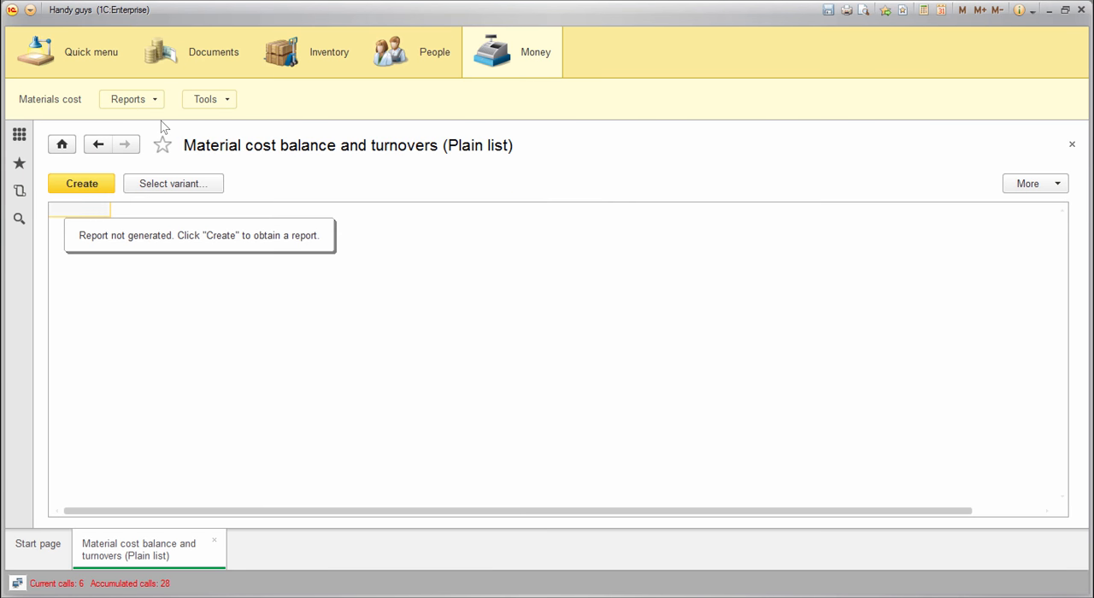
pyautogui.click(173, 183)
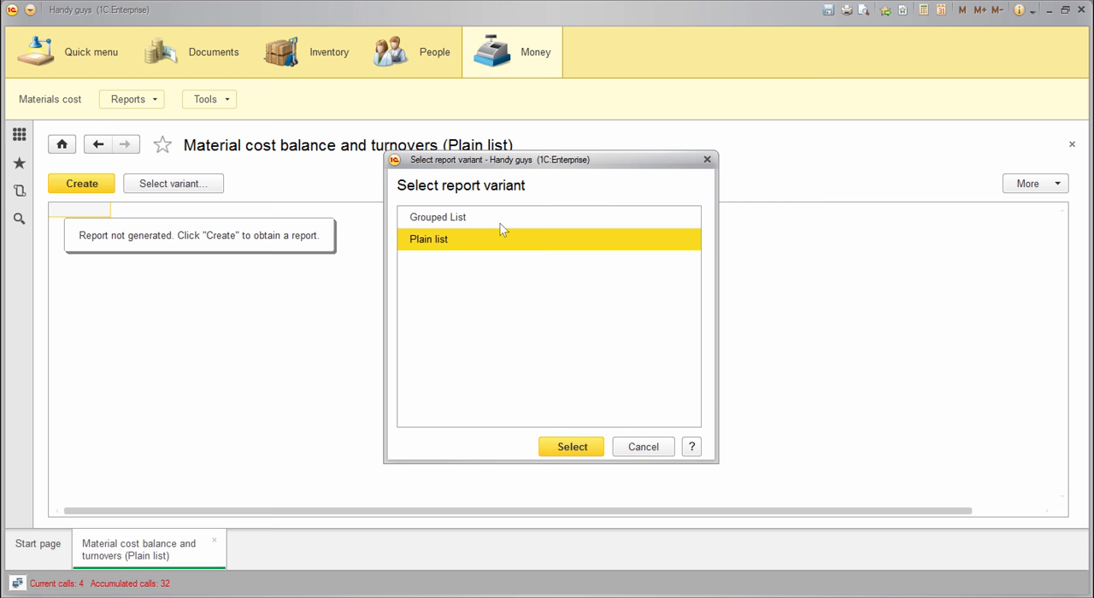
pyautogui.click(571, 448)
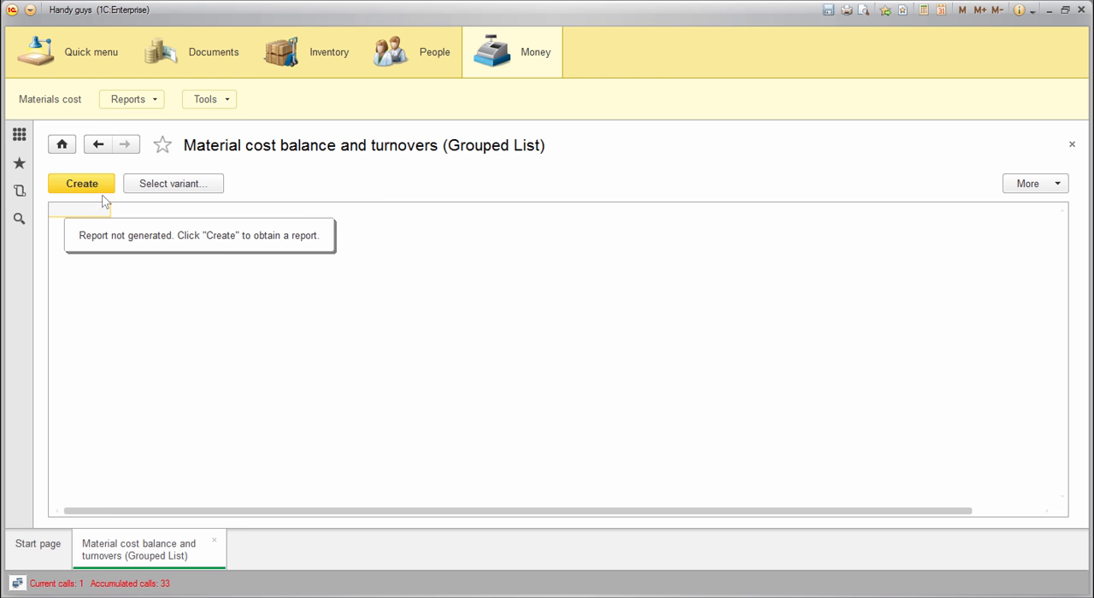
pyautogui.click(81, 183)
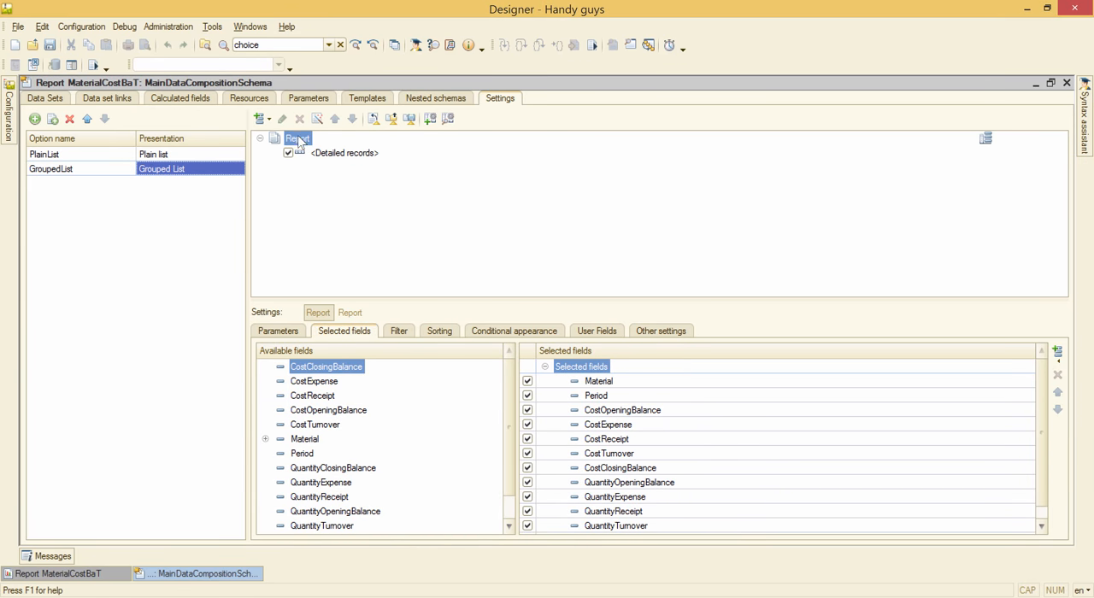
# Add a Material grouping to the GroupedList report structure
pyautogui.click(265, 142)
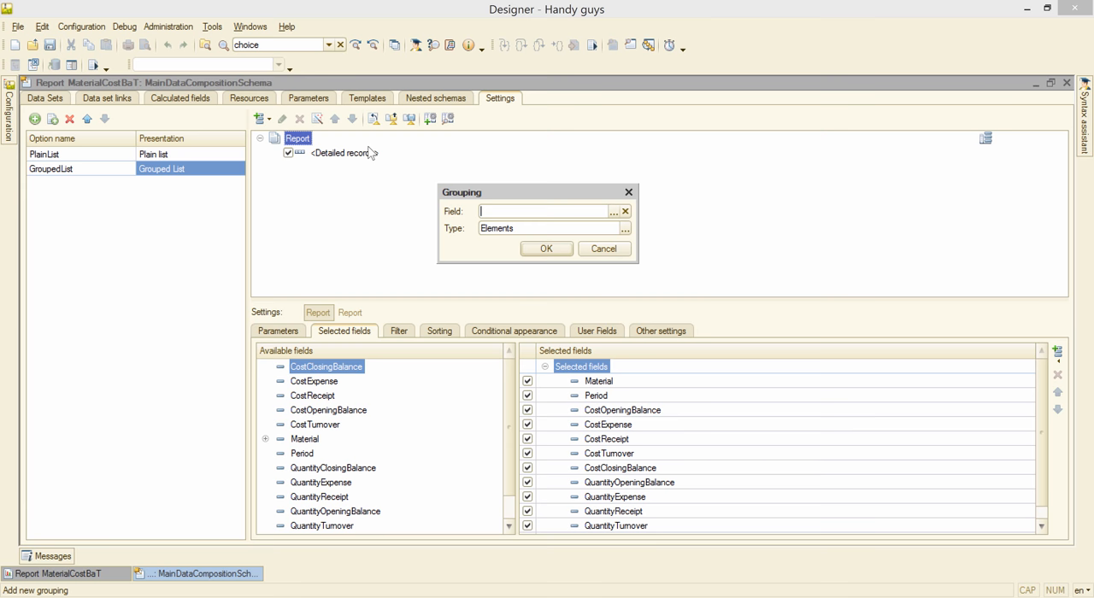
pyautogui.click(612, 212)
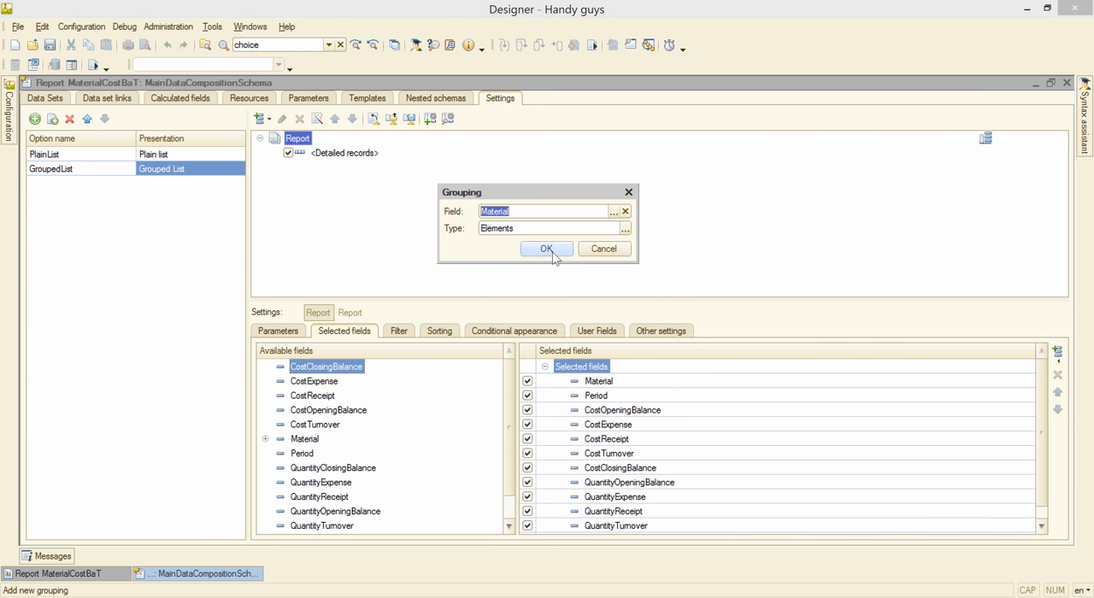
pyautogui.click(547, 250)
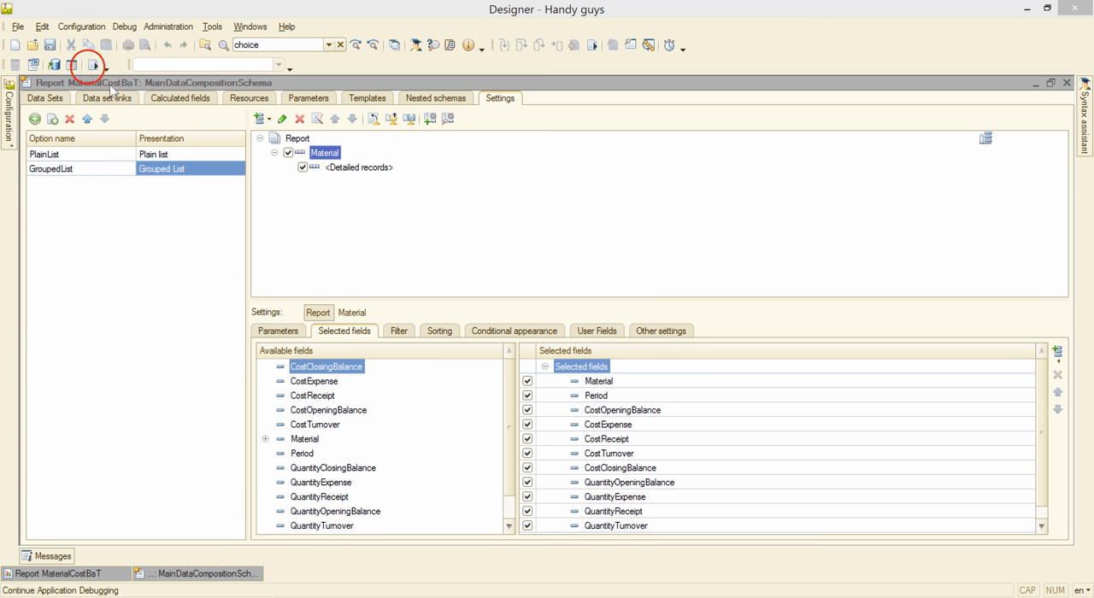
# Regenerate the Grouped List report in Money to see records grouped under each material
pyautogui.click(97, 65)
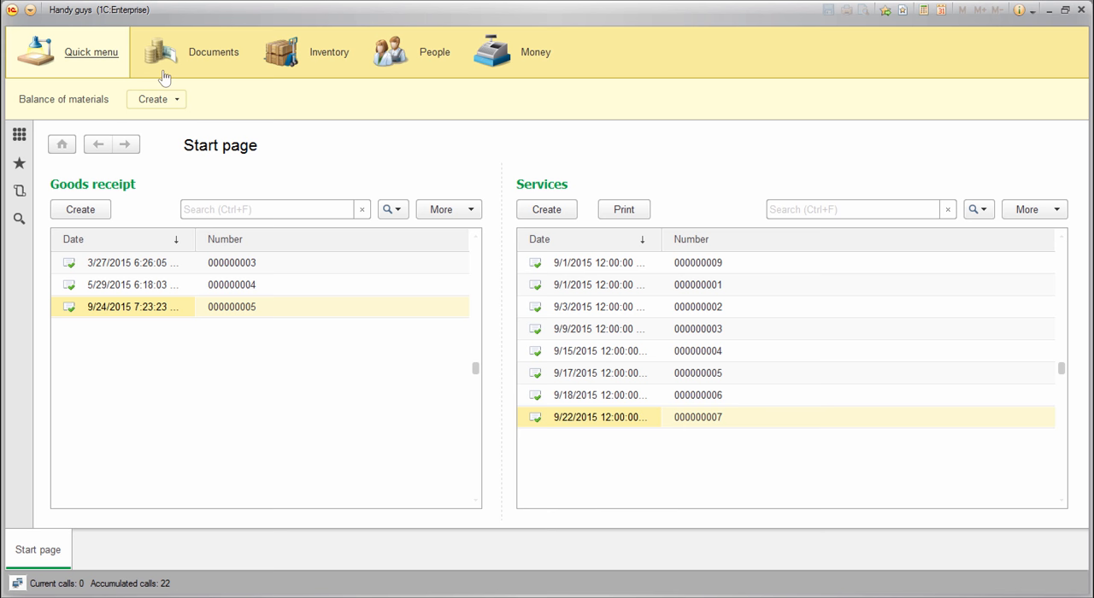
pyautogui.click(543, 51)
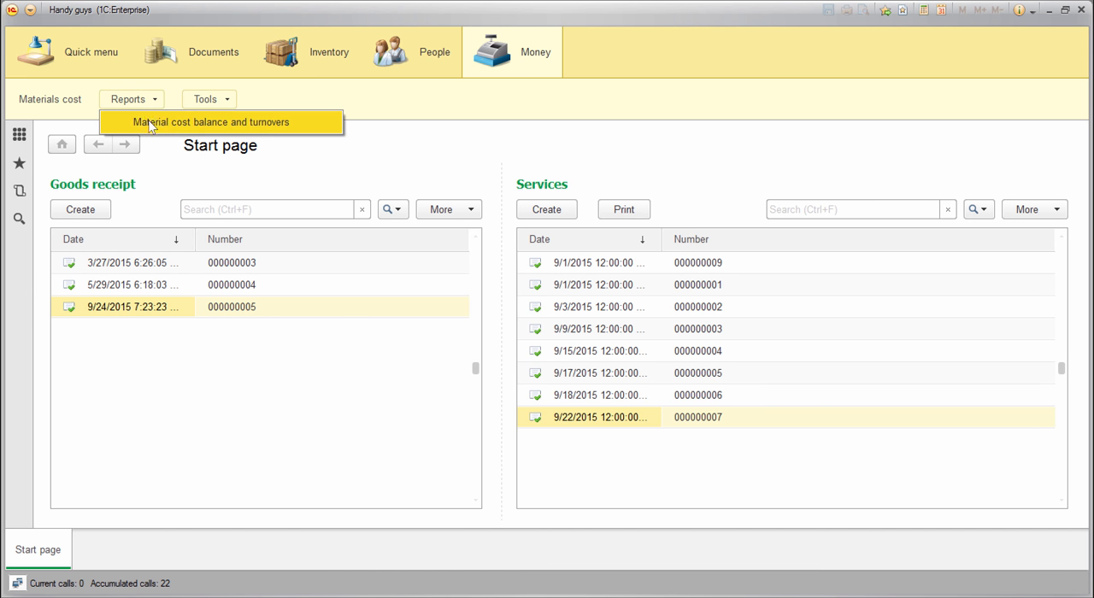
pyautogui.click(210, 120)
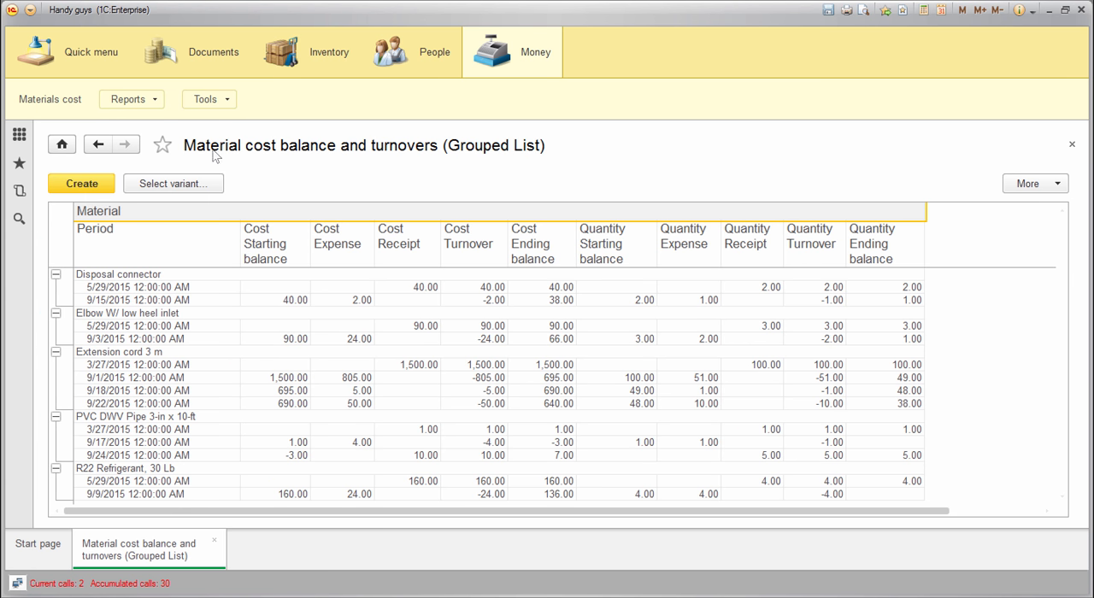
pyautogui.click(56, 273)
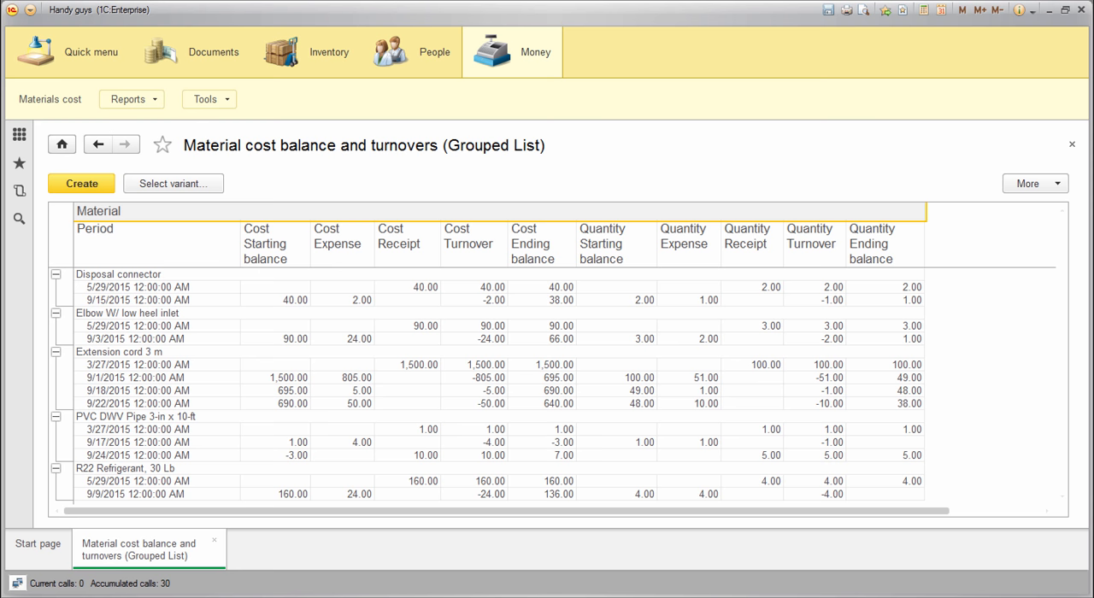
pyautogui.click(118, 273)
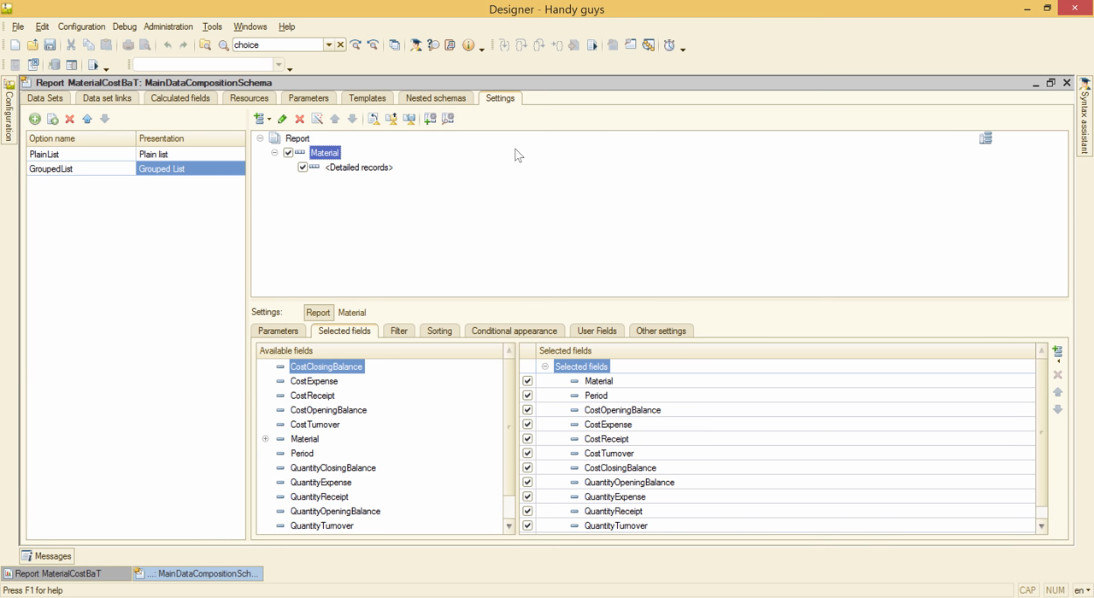
# Assign the Sea appearance template to the Material grouping's other settings
pyautogui.click(352, 311)
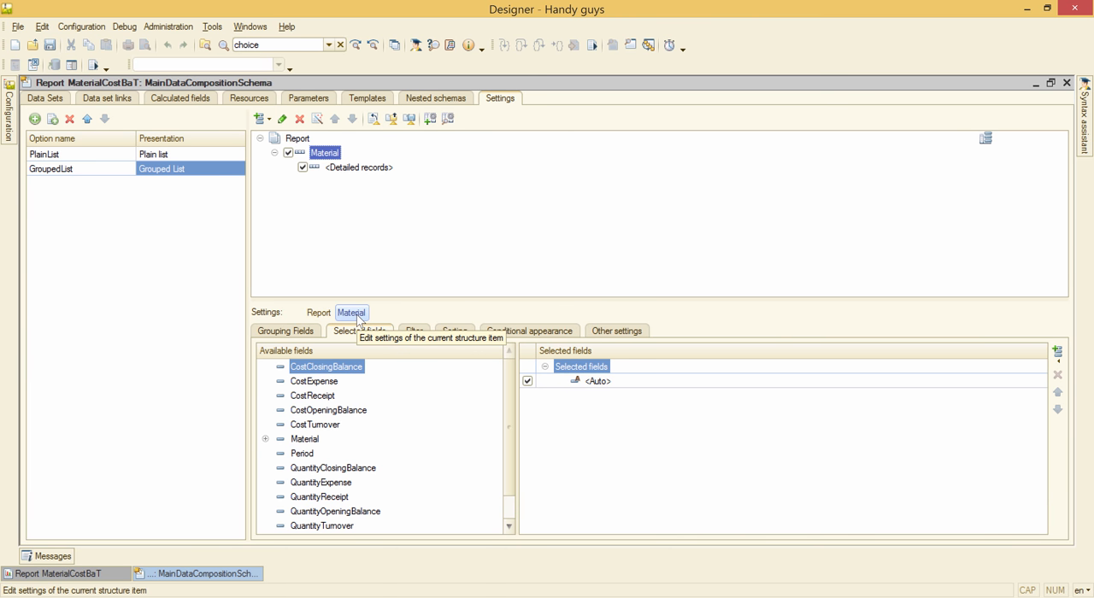
pyautogui.click(616, 330)
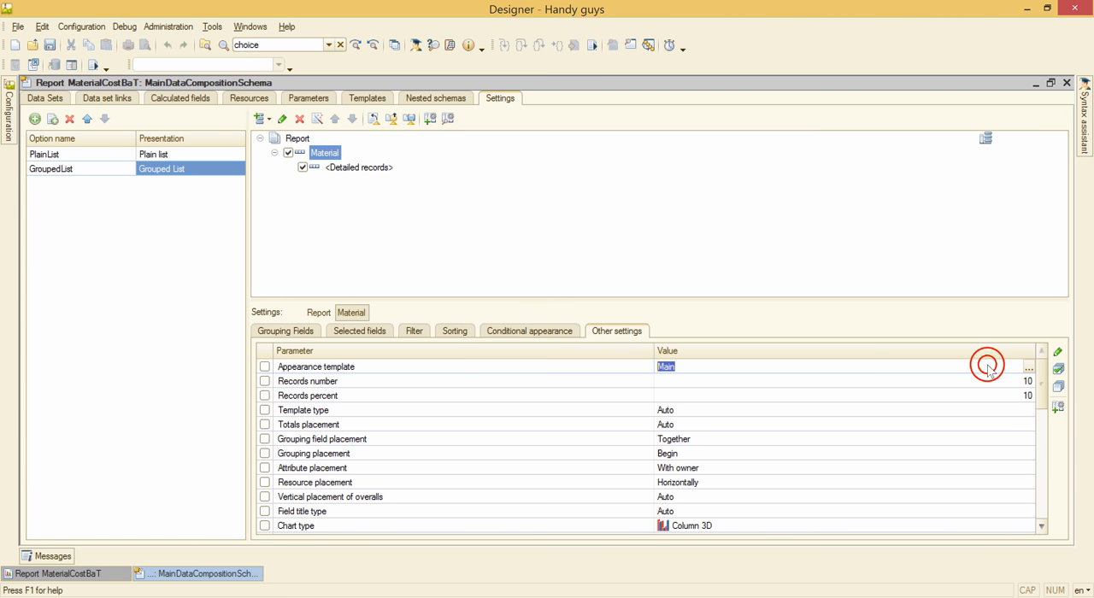
pyautogui.click(1029, 367)
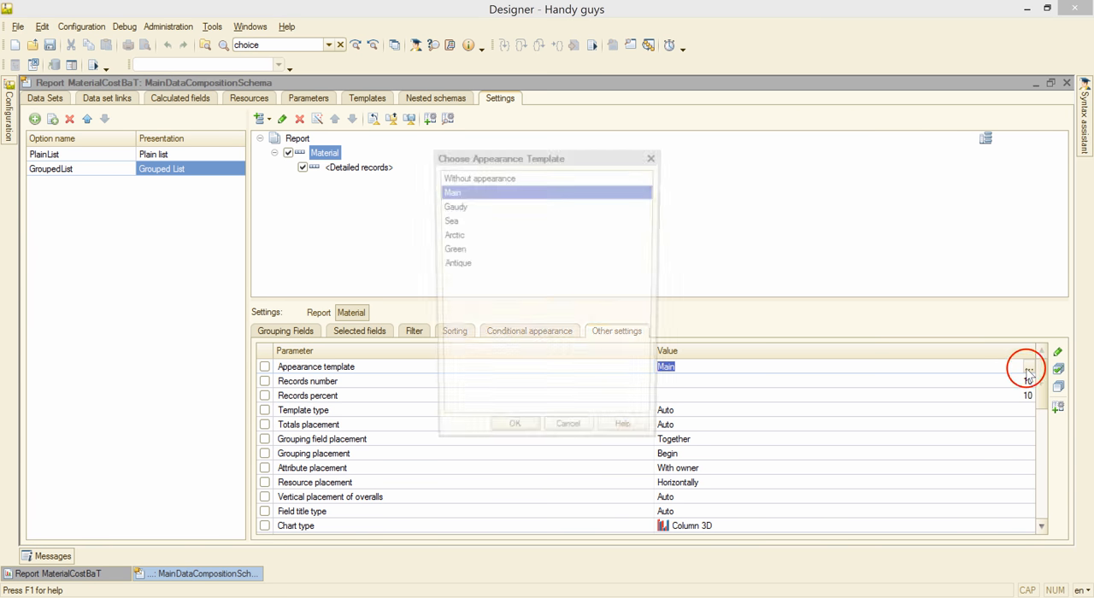
pyautogui.click(451, 220)
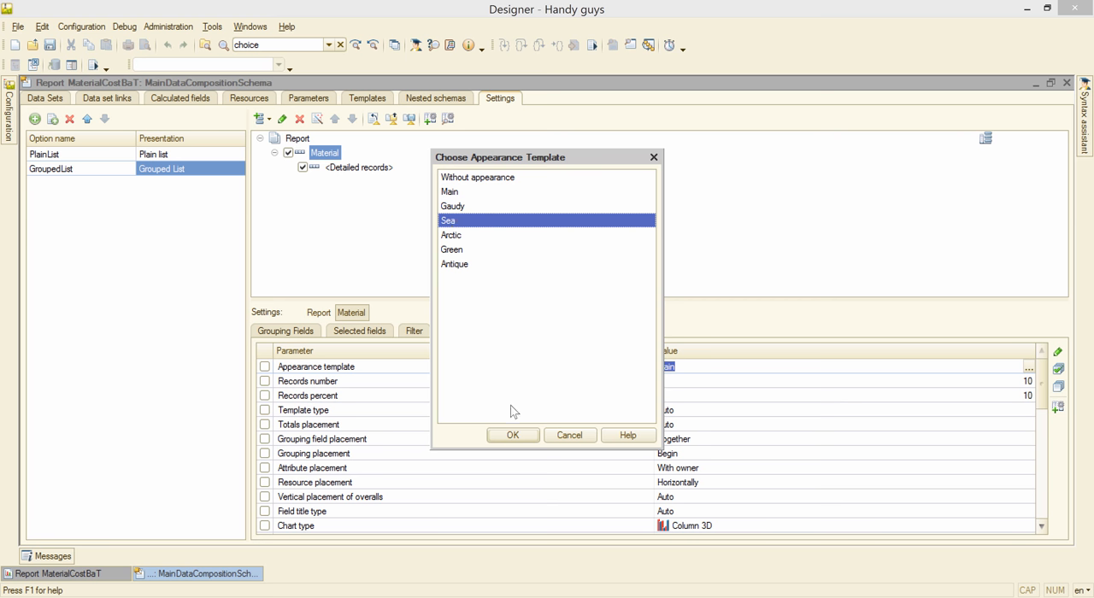
pyautogui.click(513, 434)
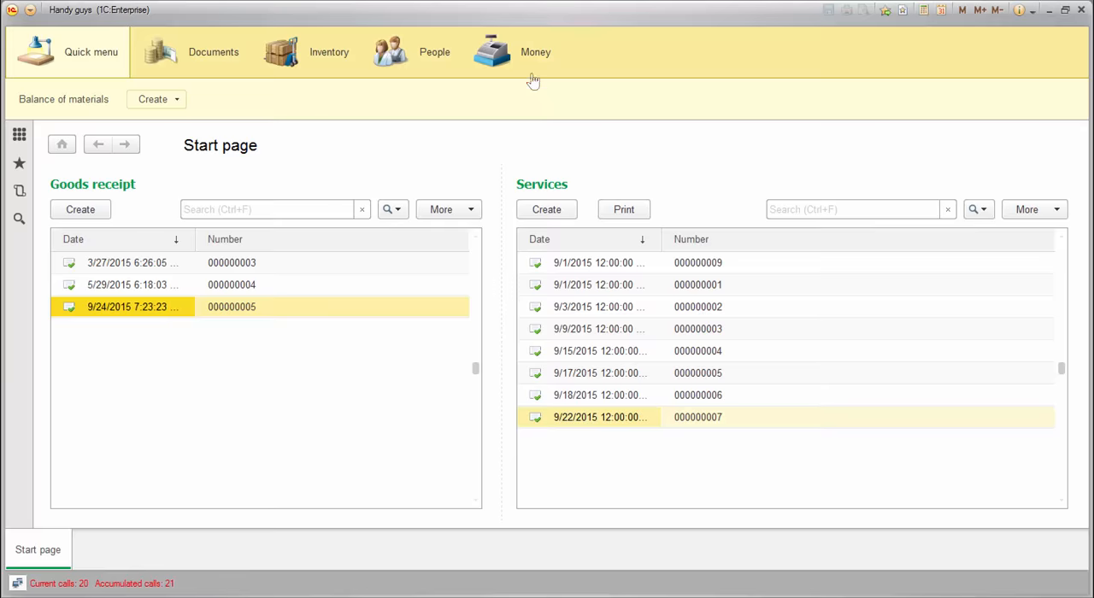
# Regenerate the Grouped List report in Money to see the Sea-styled material headers
pyautogui.click(533, 51)
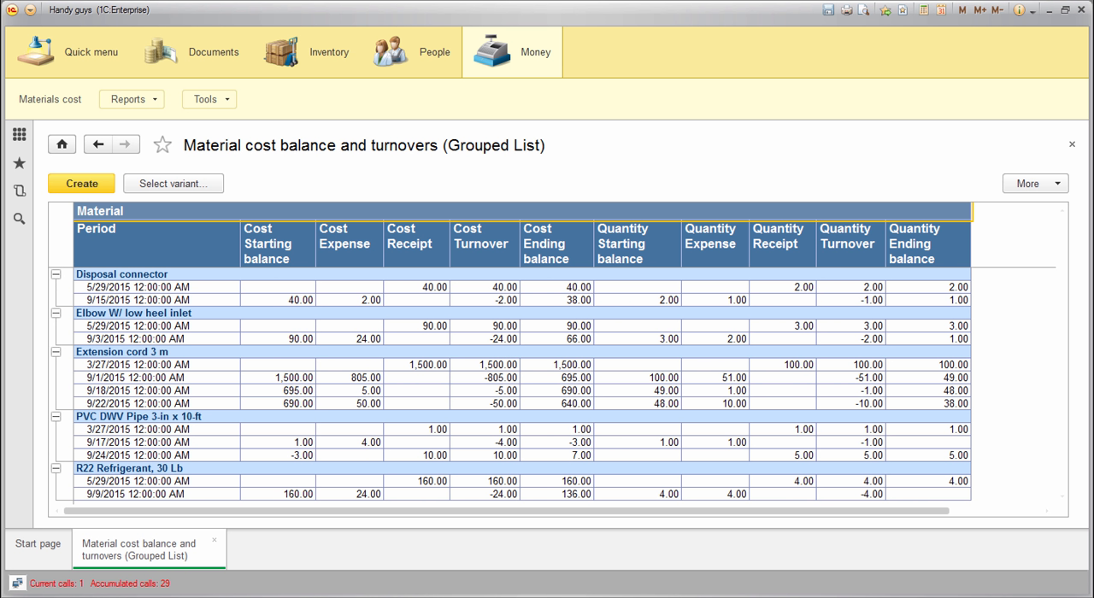
pyautogui.click(133, 294)
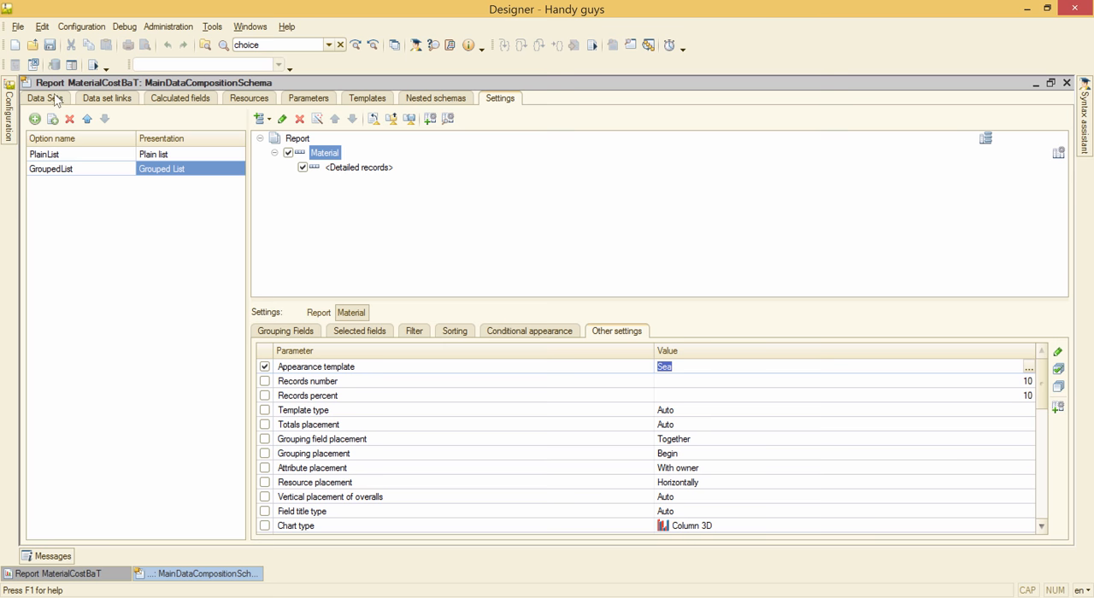
# Format the Period data set field as a yyyy-MM-dd date via the Format String Wizard
pyautogui.click(48, 99)
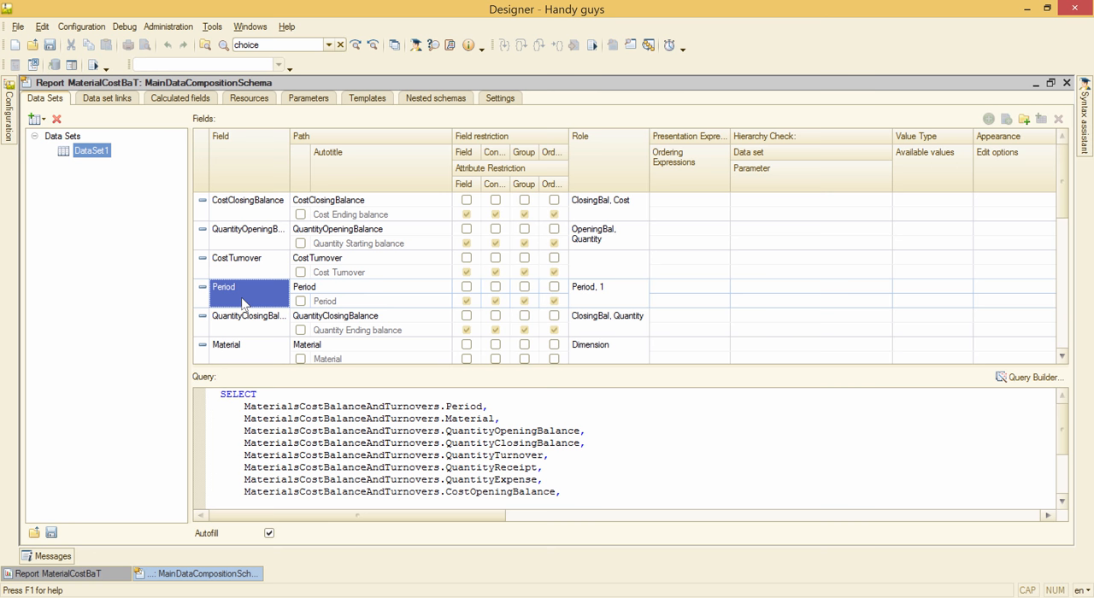
pyautogui.click(1015, 287)
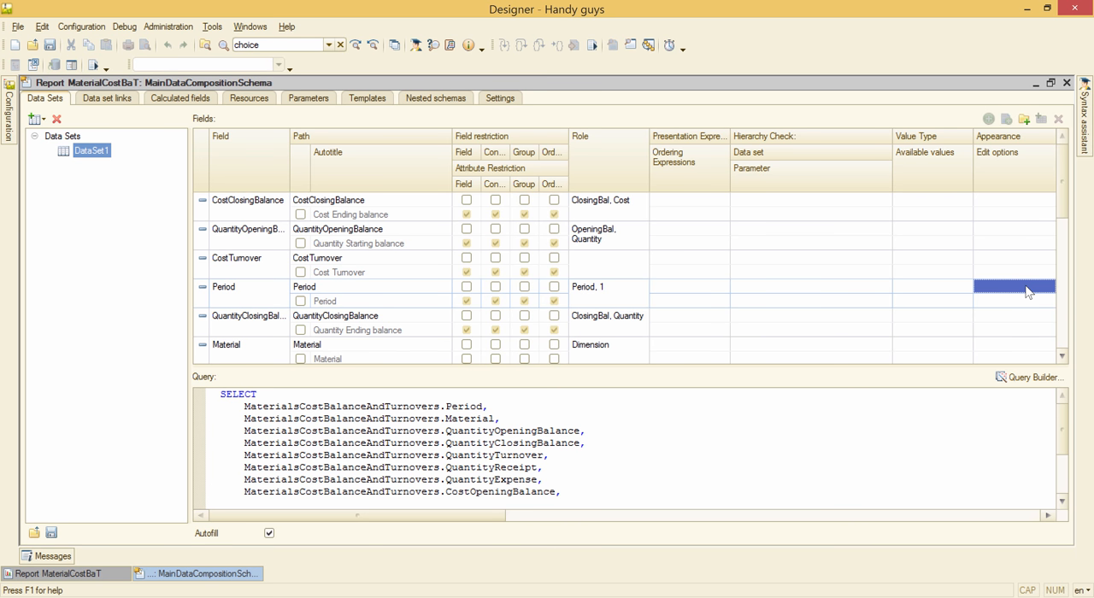
pyautogui.click(1016, 289)
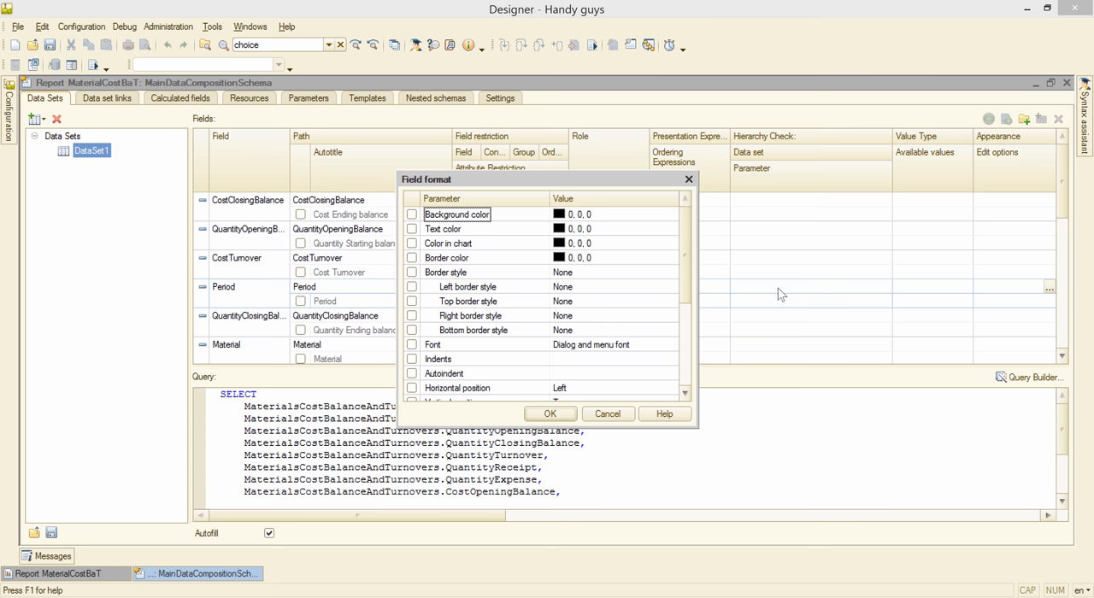
pyautogui.scroll(-3)
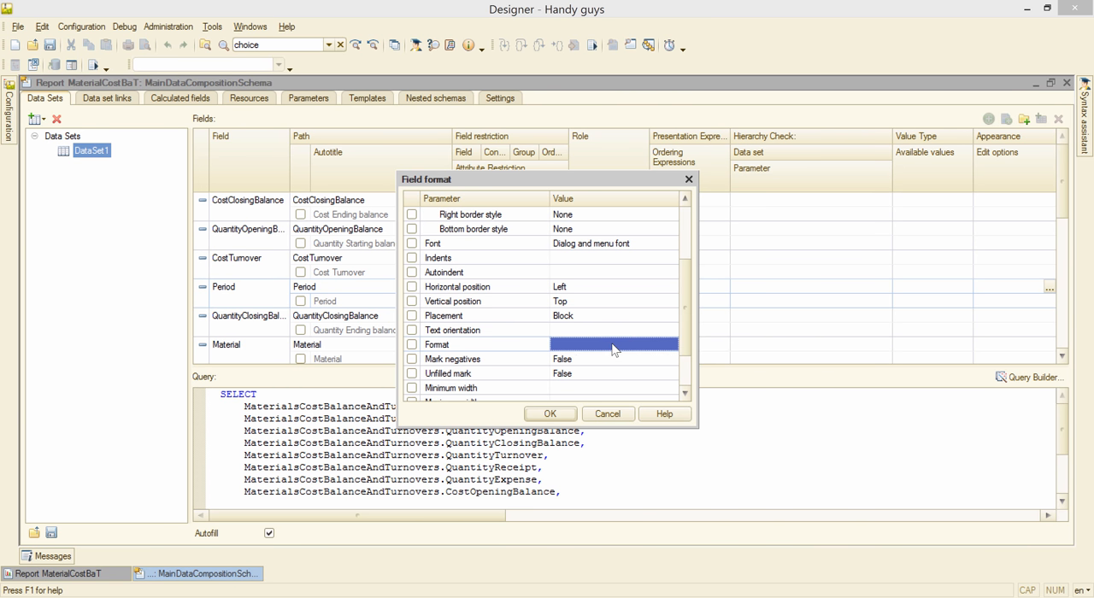
pyautogui.click(660, 345)
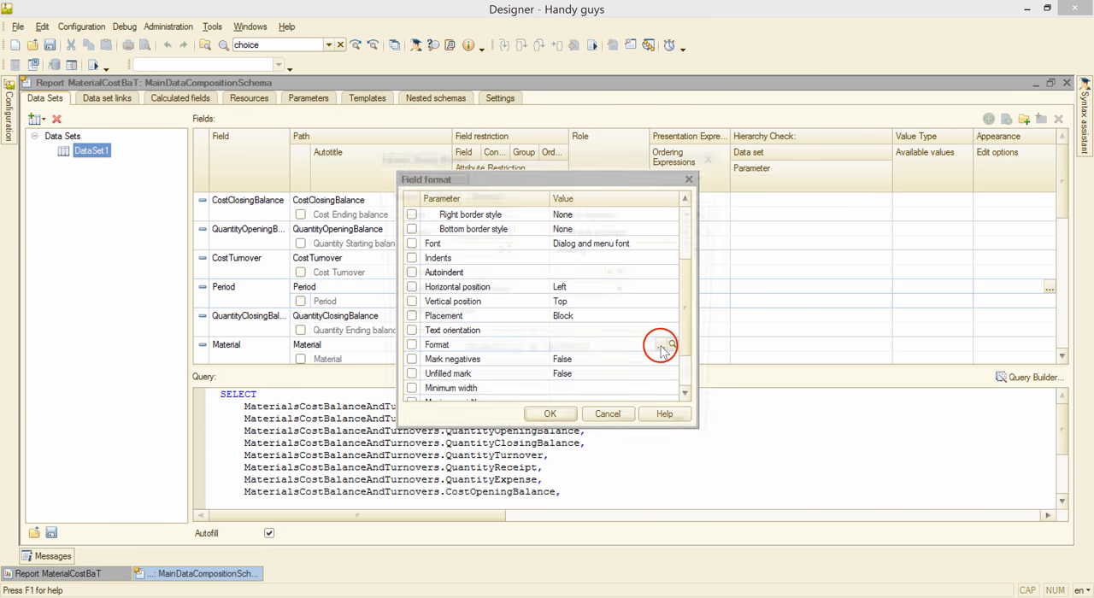
pyautogui.click(660, 345)
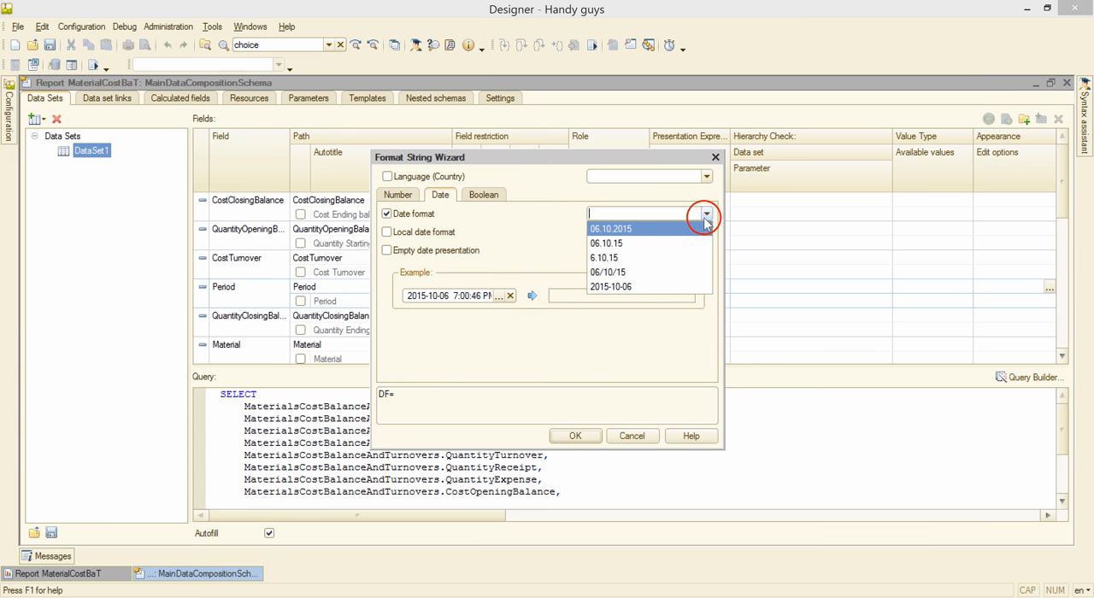
pyautogui.click(611, 287)
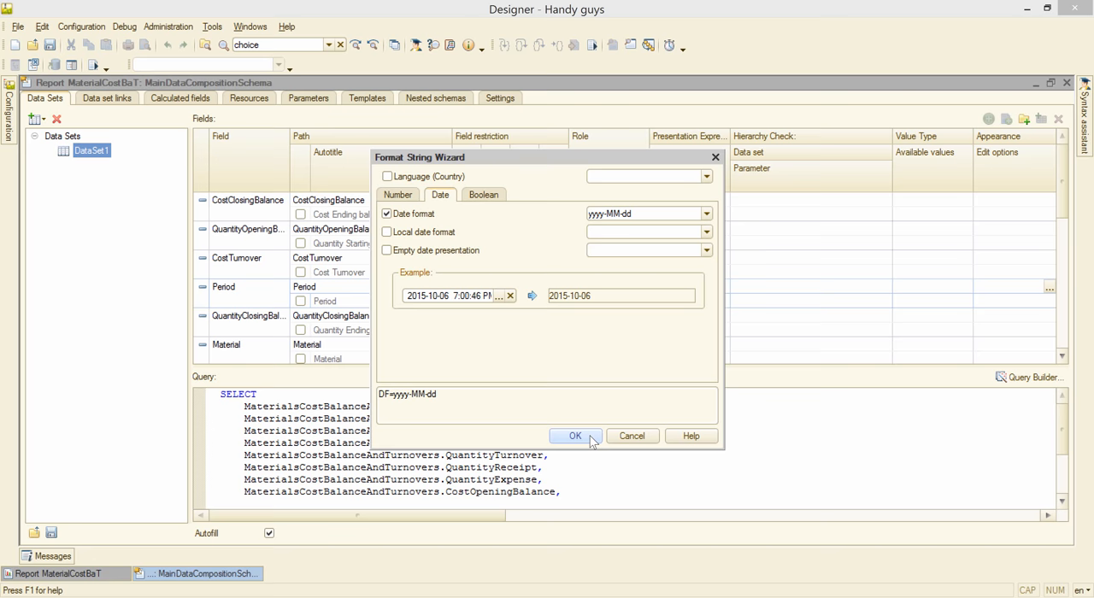
pyautogui.click(574, 436)
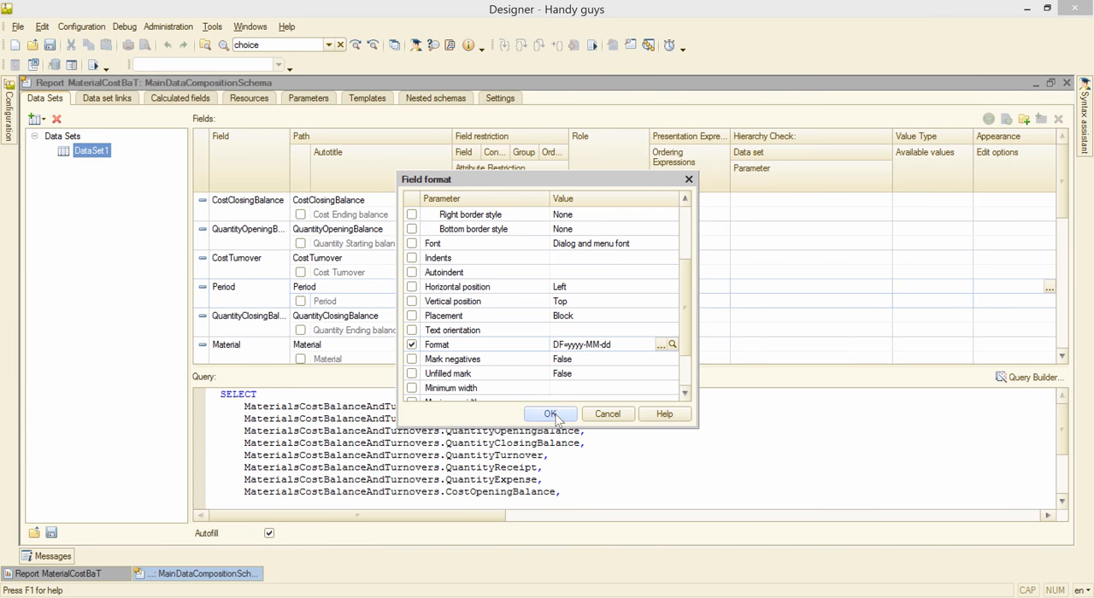
pyautogui.click(550, 414)
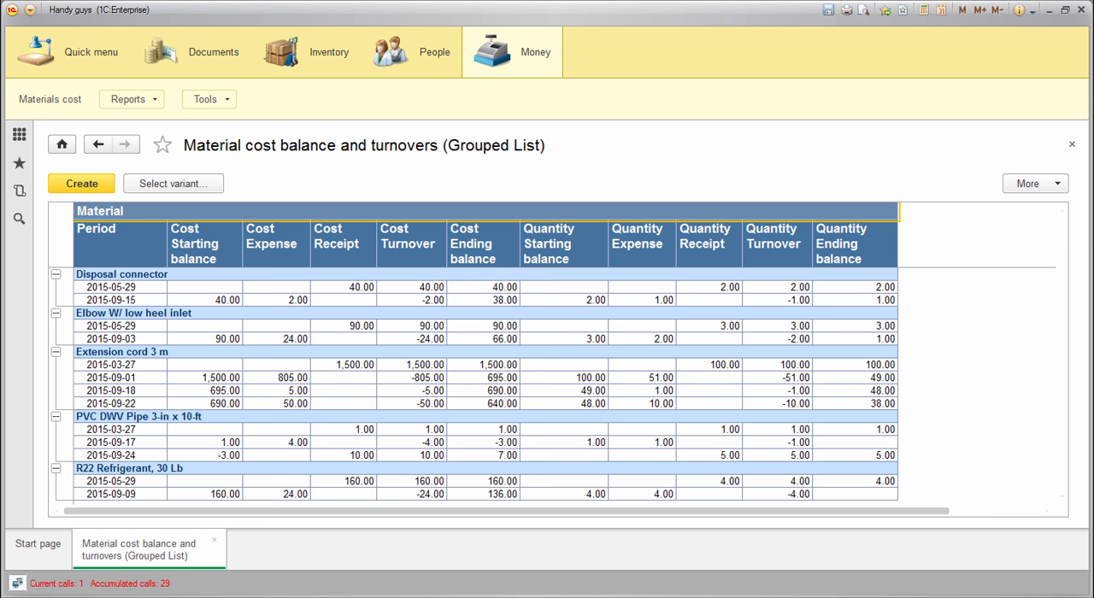
pyautogui.click(478, 243)
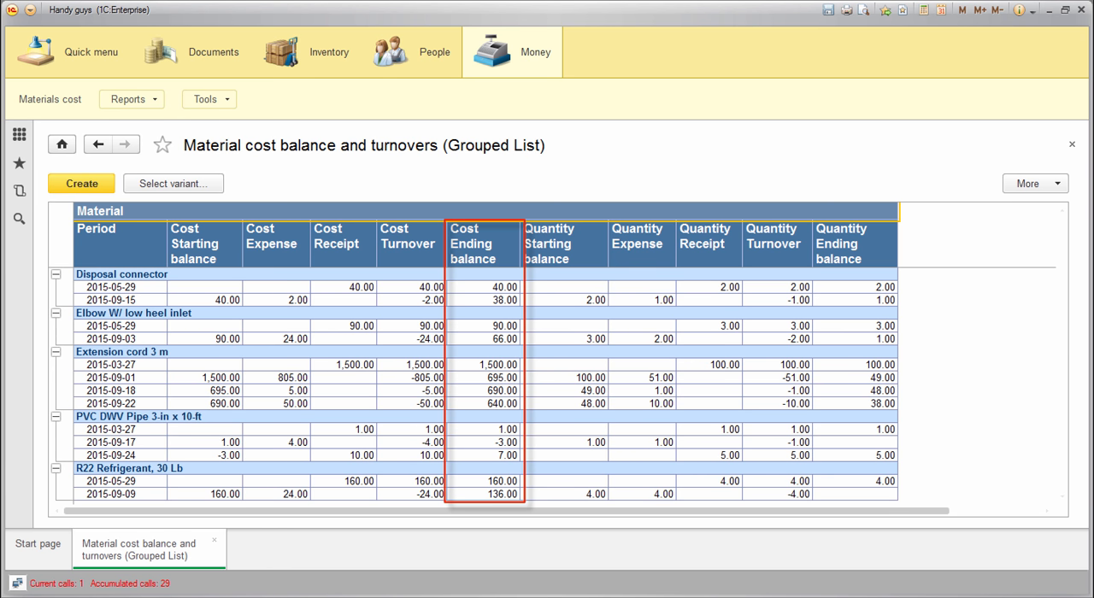
pyautogui.click(855, 243)
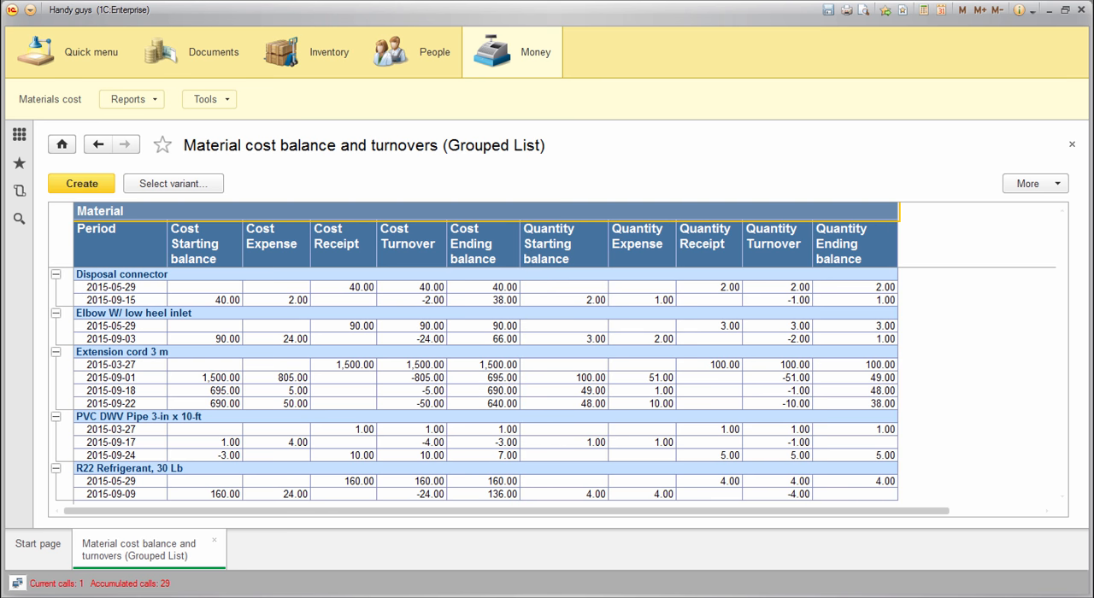
pyautogui.click(502, 98)
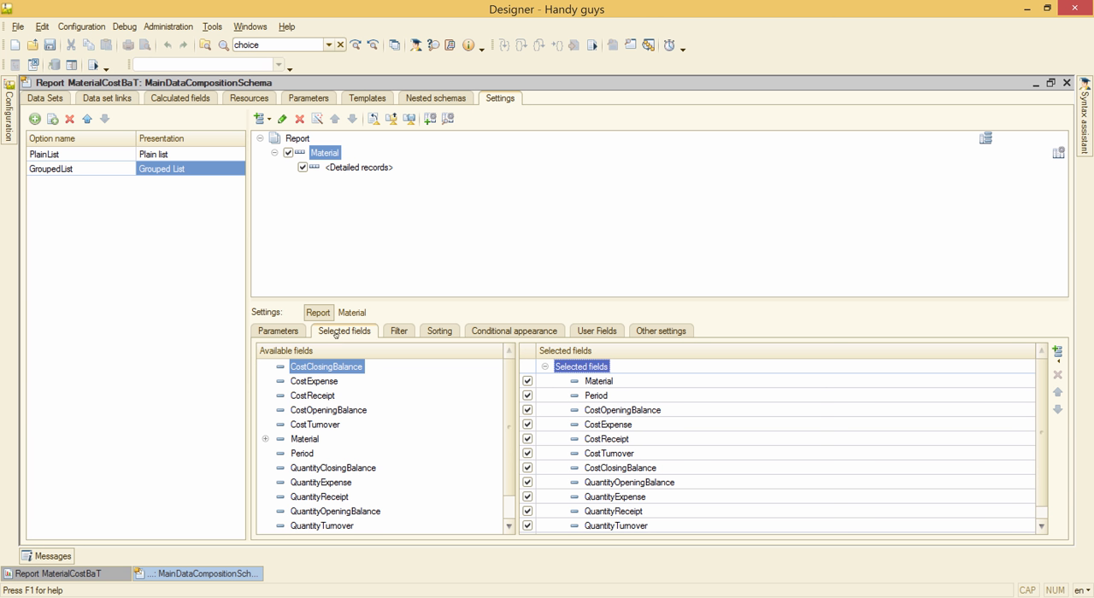
pyautogui.moveTo(547, 438)
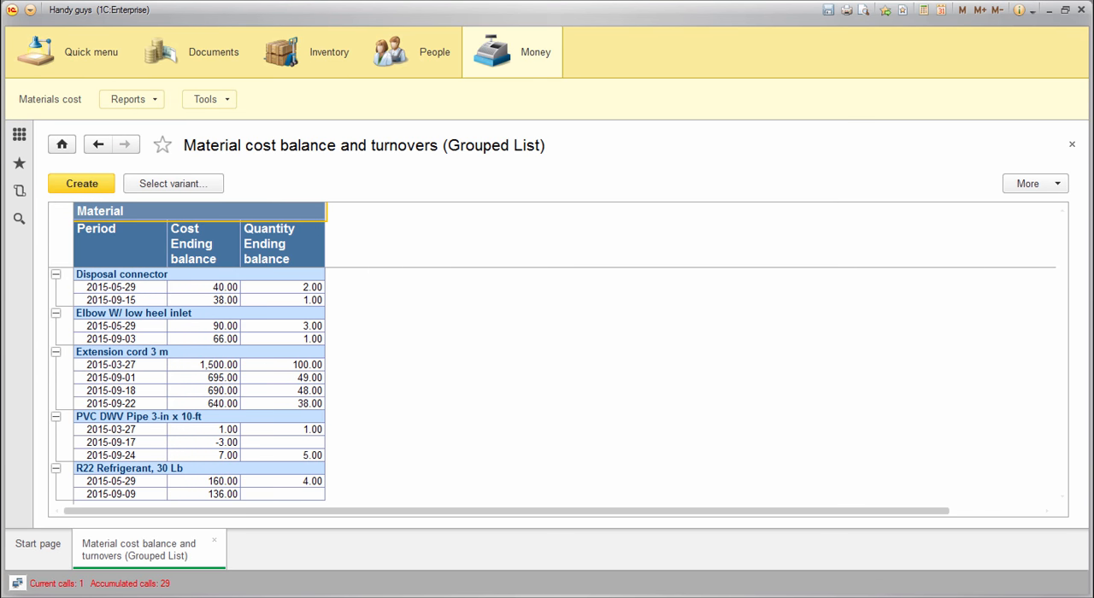
# Regenerate the trimmed Grouped List report showing Period, Cost and Quantity ending balances
pyautogui.click(202, 243)
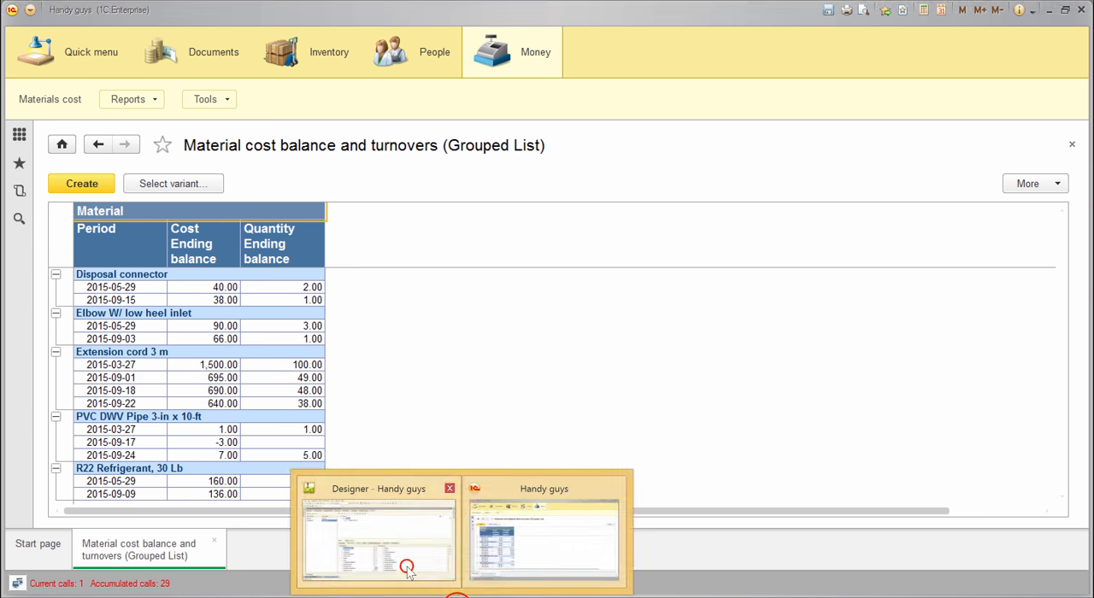
# Title CostClosingBalance as Cost and enable a custom title for QuantityClosingBalance
pyautogui.click(380, 538)
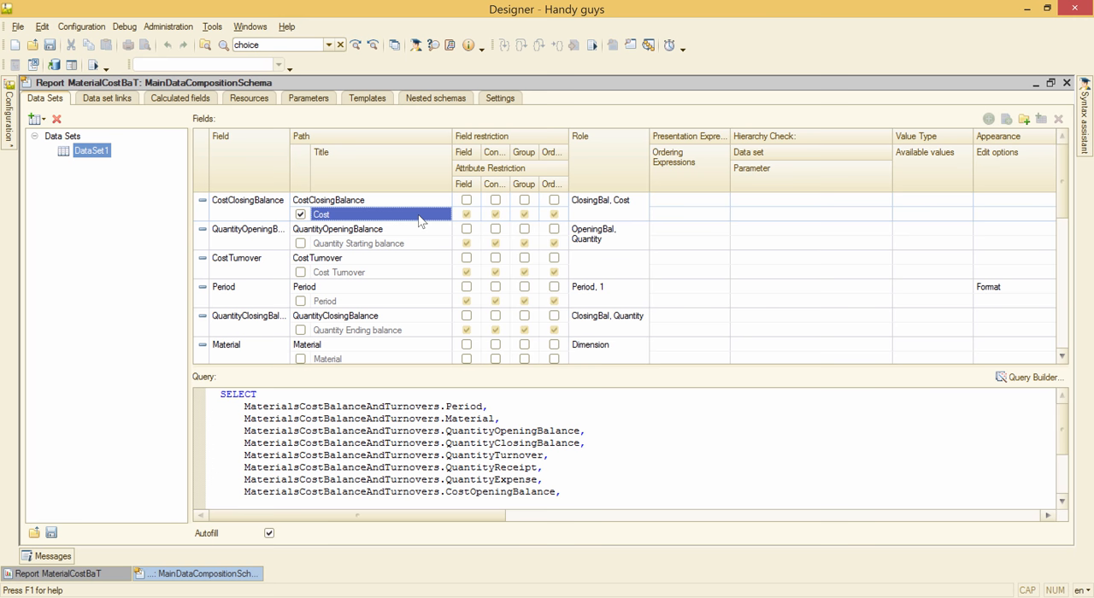
pyautogui.click(301, 330)
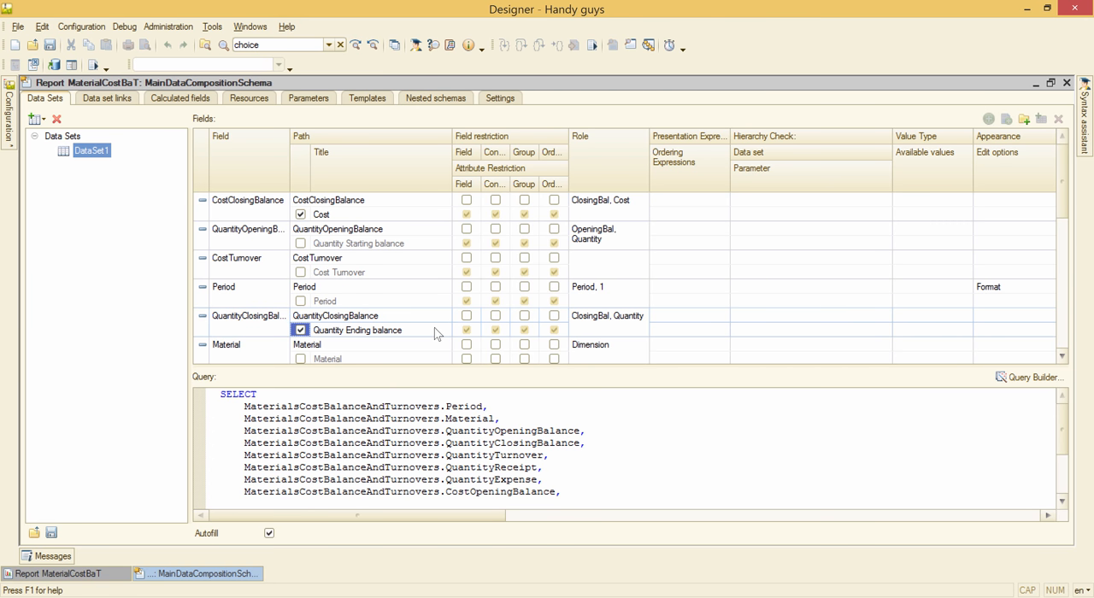
pyautogui.click(367, 330)
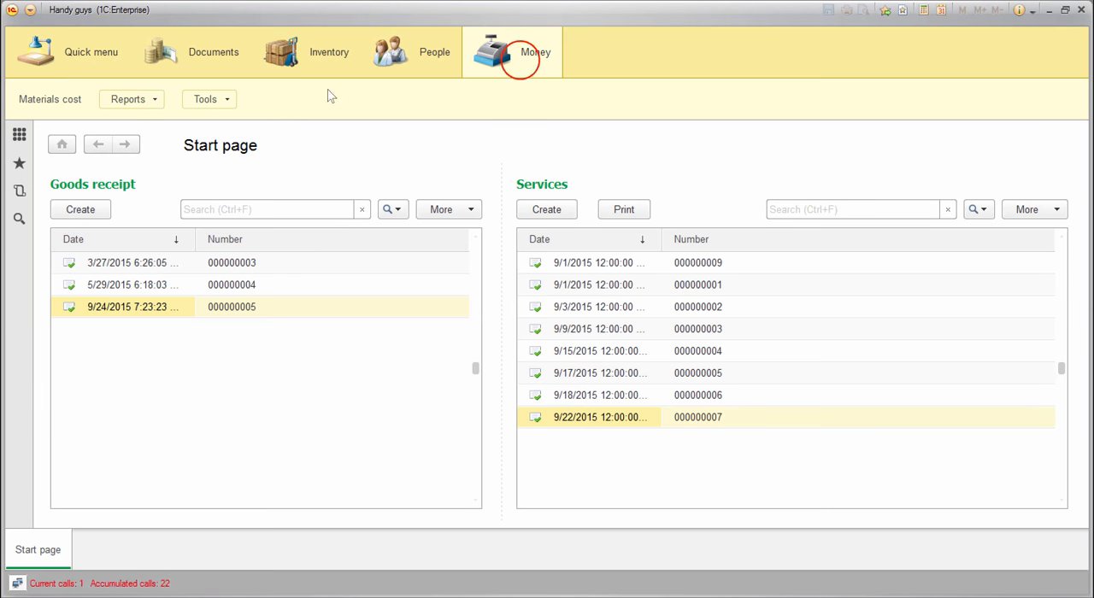
# Go to the Money section from the start page to check the report
pyautogui.click(51, 99)
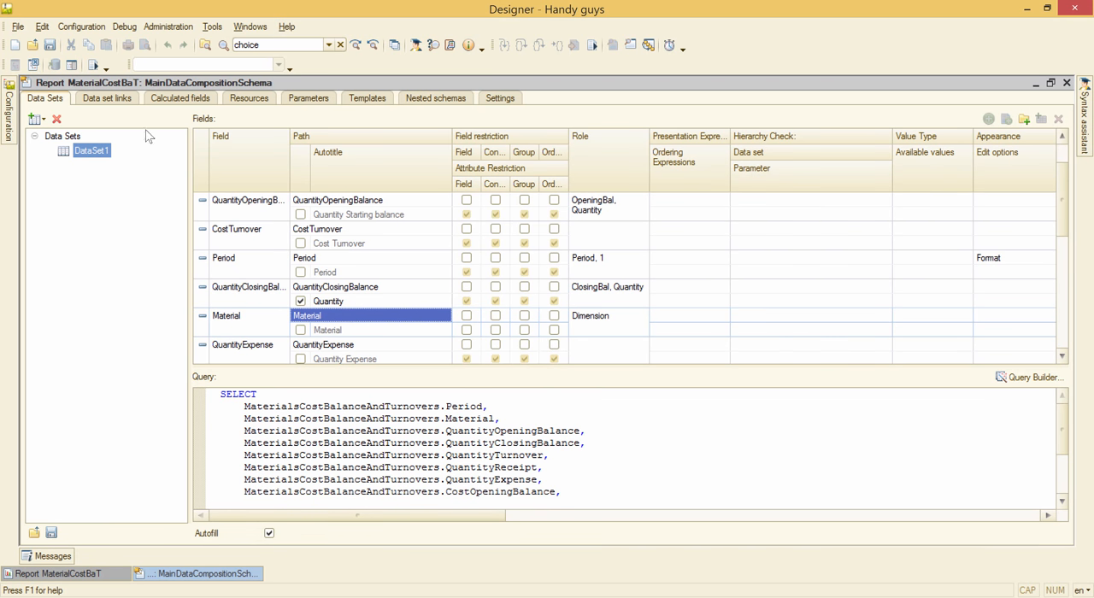
# Create a new calculated field ItemCost titled Item cost
pyautogui.click(177, 98)
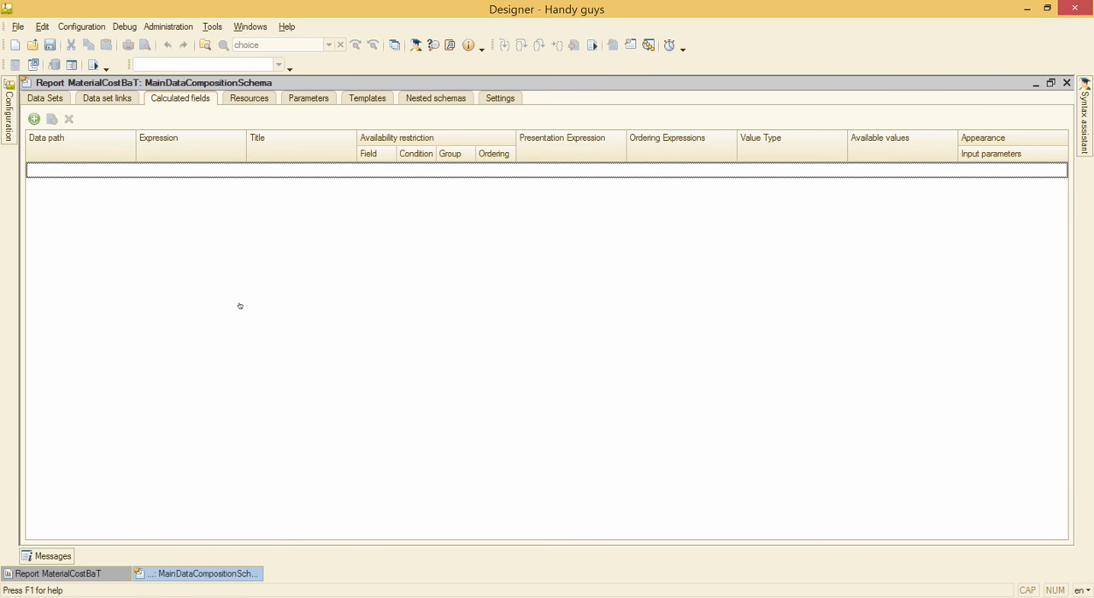
pyautogui.click(34, 120)
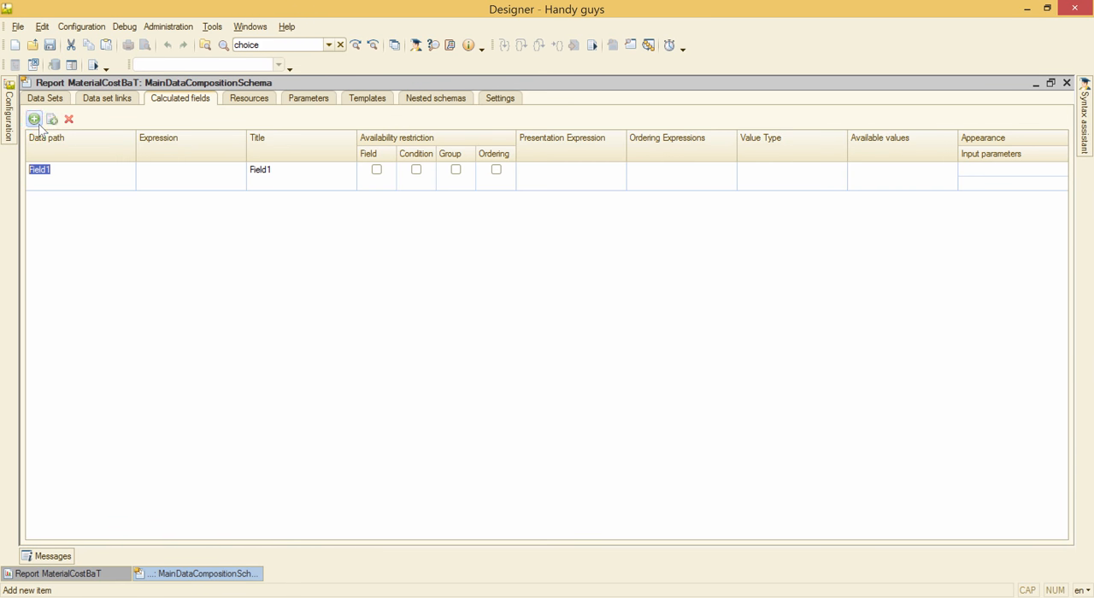
pyautogui.write('ItemCost')
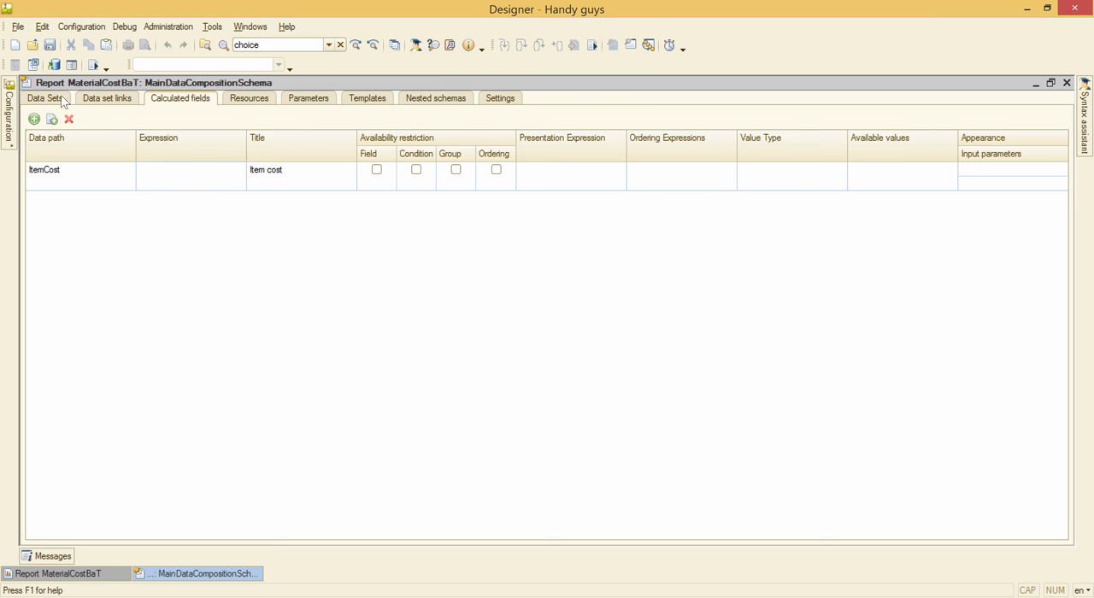
# Set its expression to CostClosingBalance / QuantityClosingBalance after checking the field name
pyautogui.click(45, 99)
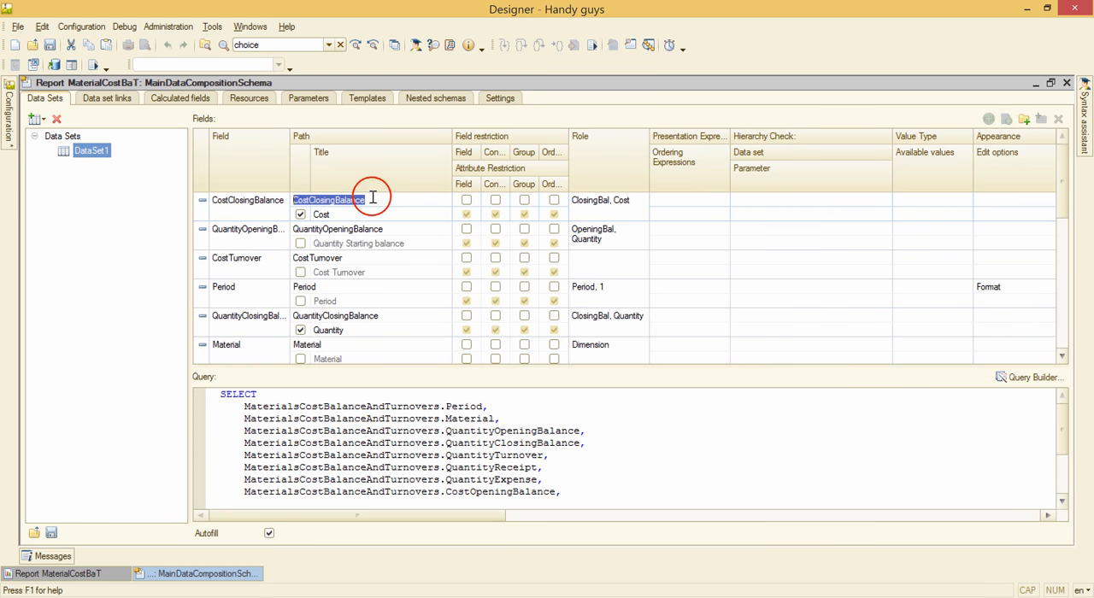
pyautogui.click(180, 98)
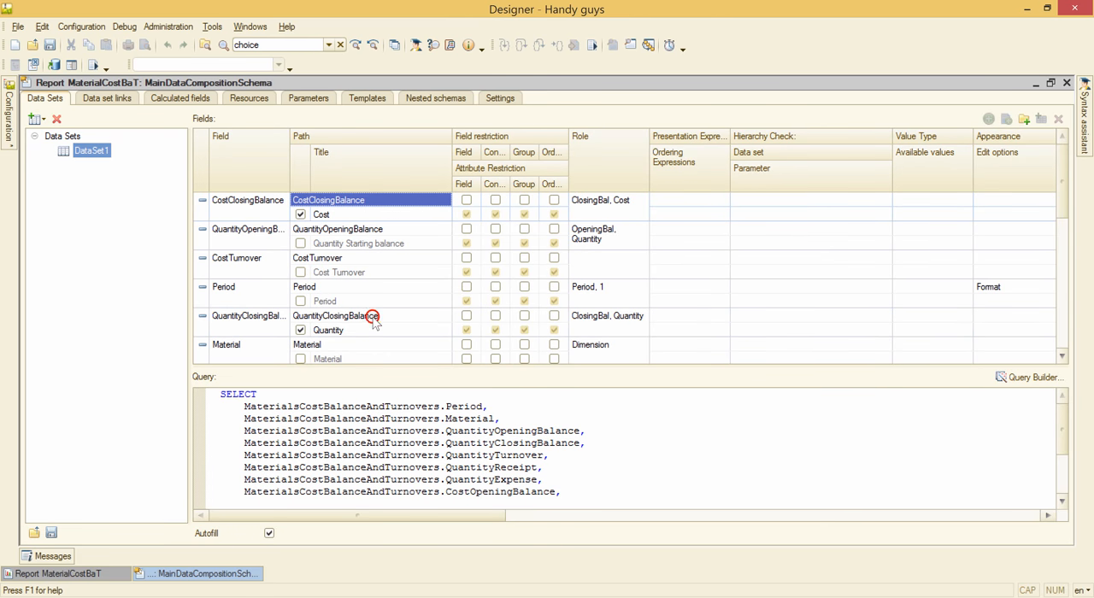
pyautogui.click(179, 98)
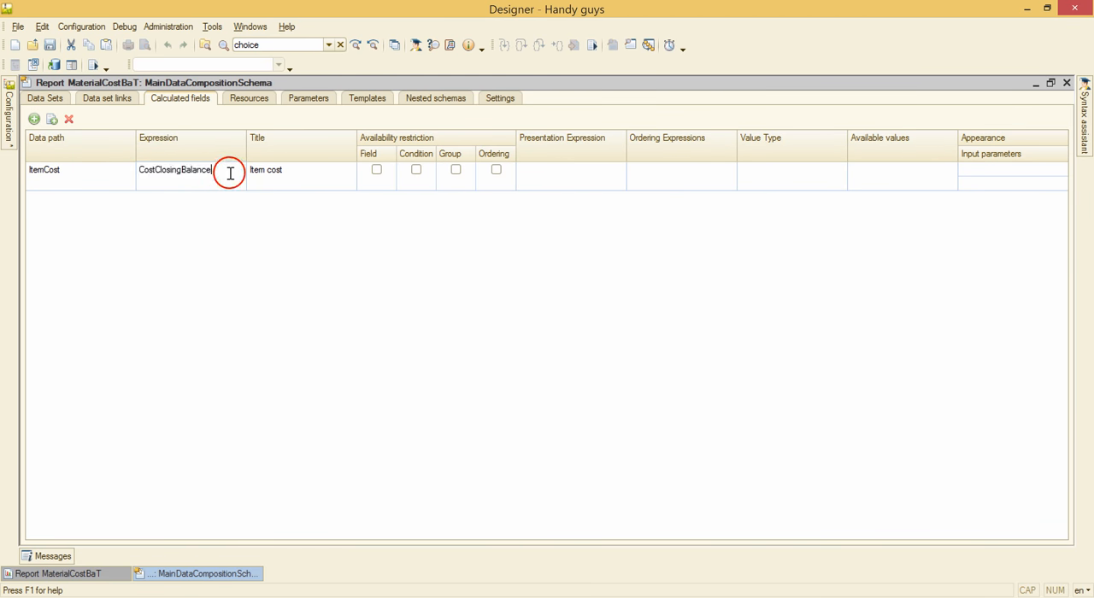
pyautogui.write('/ QuantityClosingBalance')
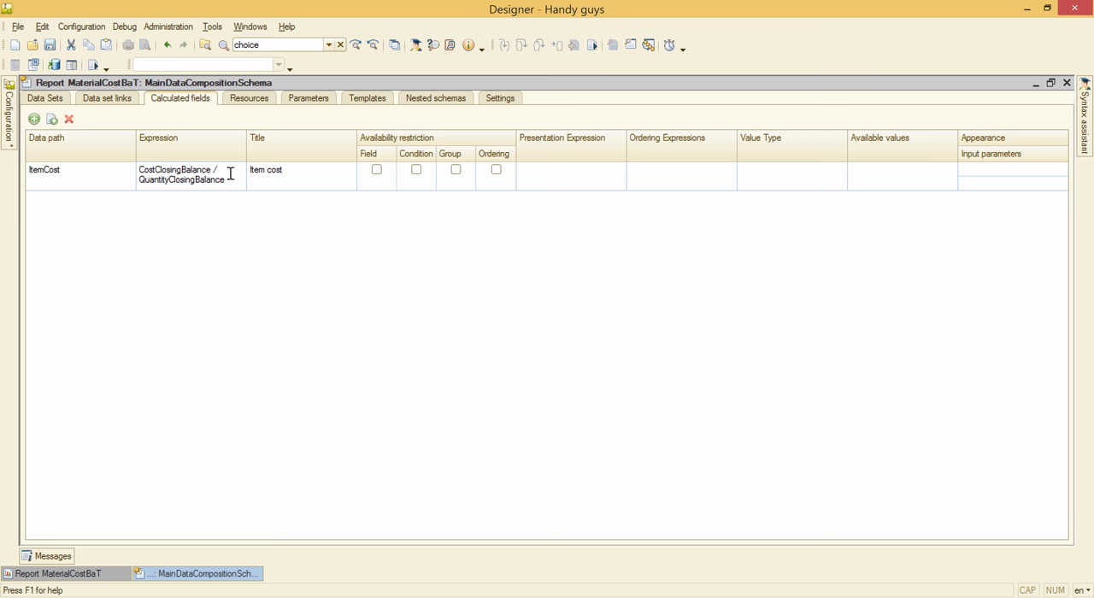
pyautogui.click(190, 175)
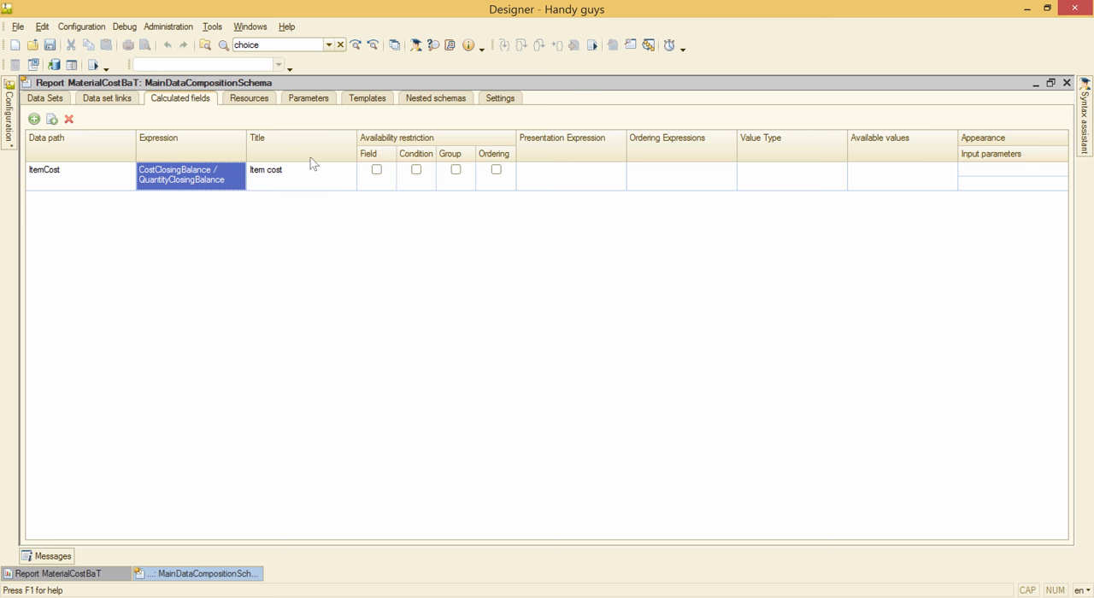
# Move ItemCost into the GroupedList variant's selected fields and rerun user mode
pyautogui.click(499, 98)
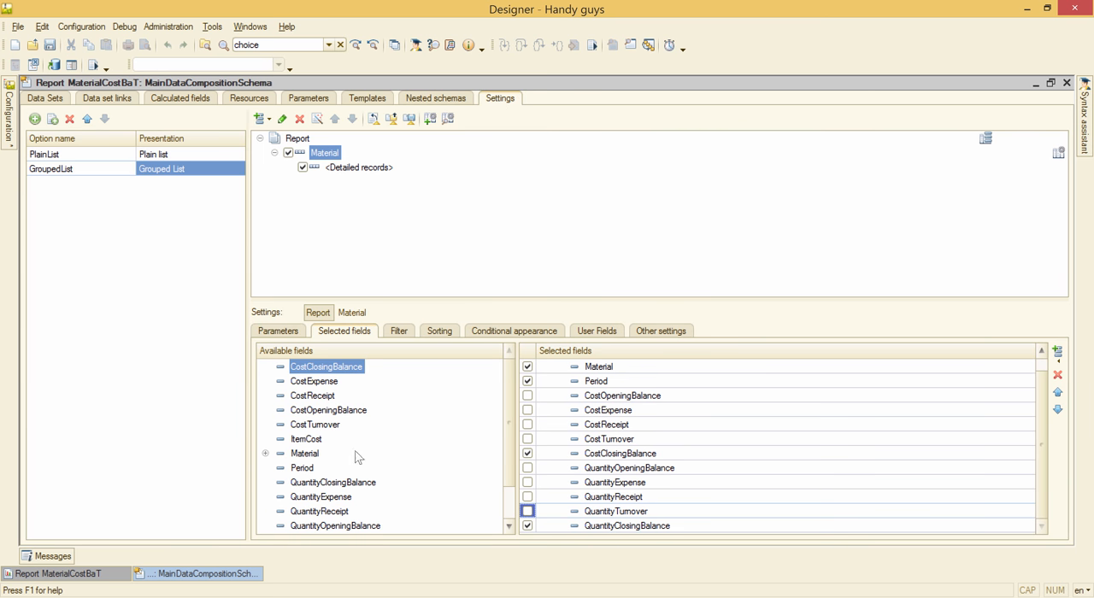
pyautogui.click(306, 438)
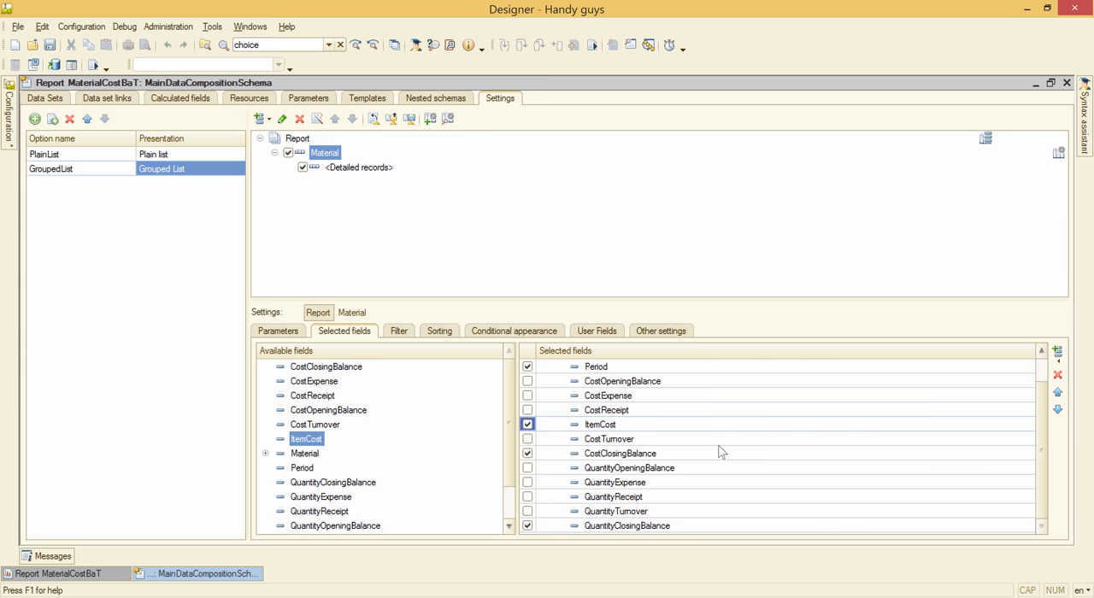
pyautogui.click(1058, 403)
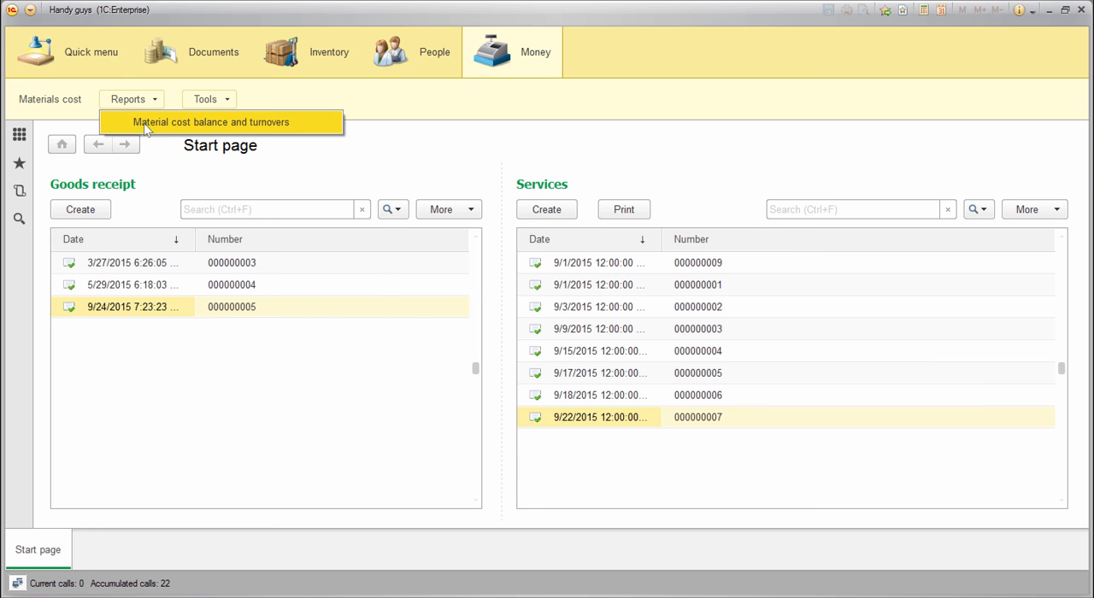
# Run the Material cost balance and turnovers report from the Money section
pyautogui.click(210, 121)
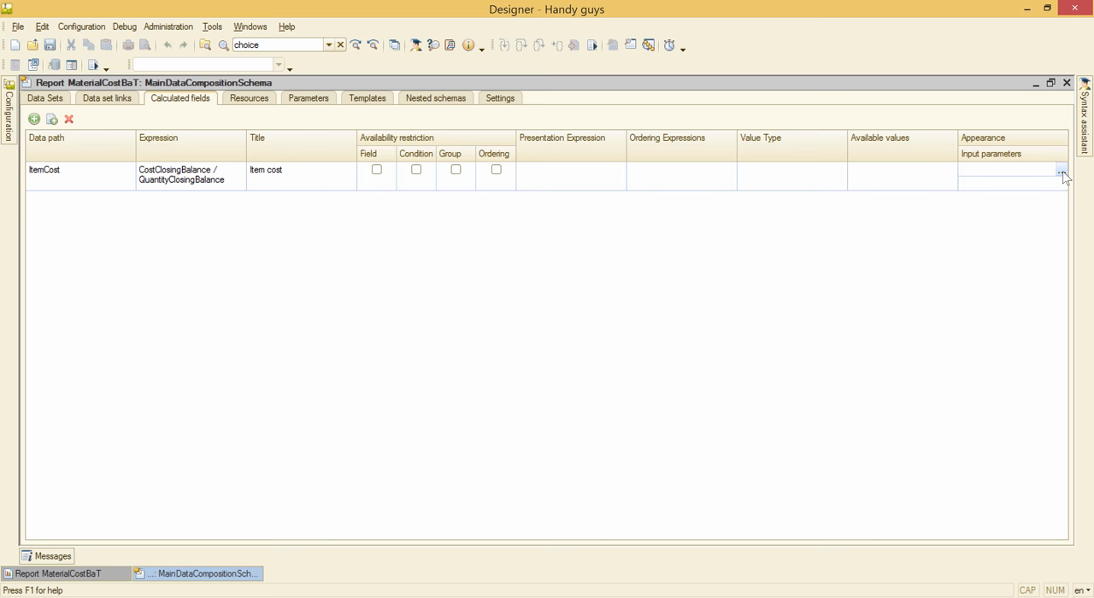
# Set ItemCost's appearance format to Precision 2 and rerun the report
pyautogui.click(1061, 173)
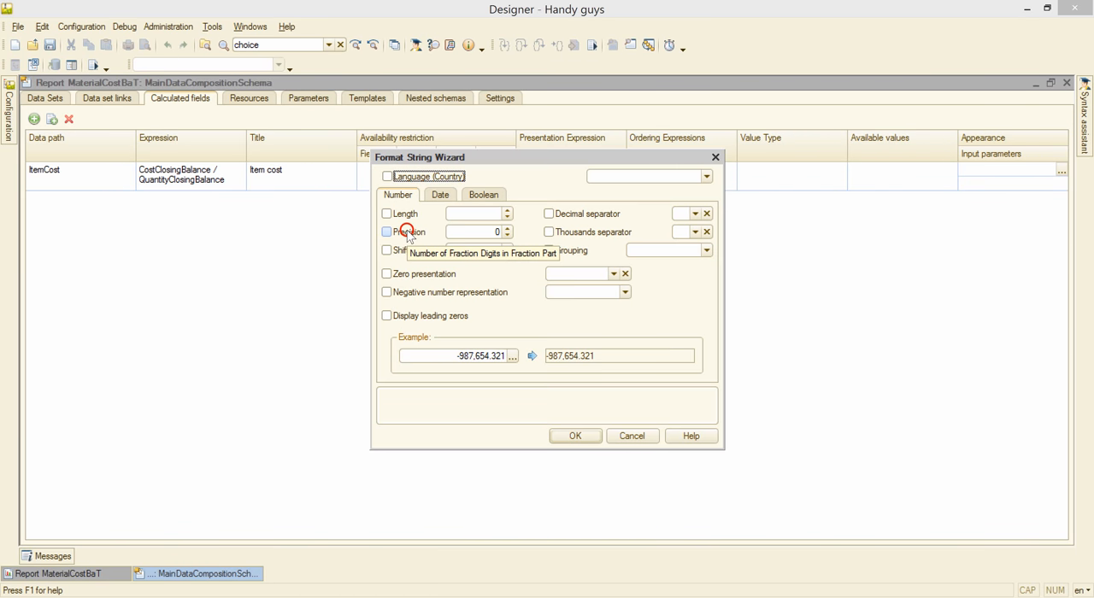
pyautogui.click(386, 232)
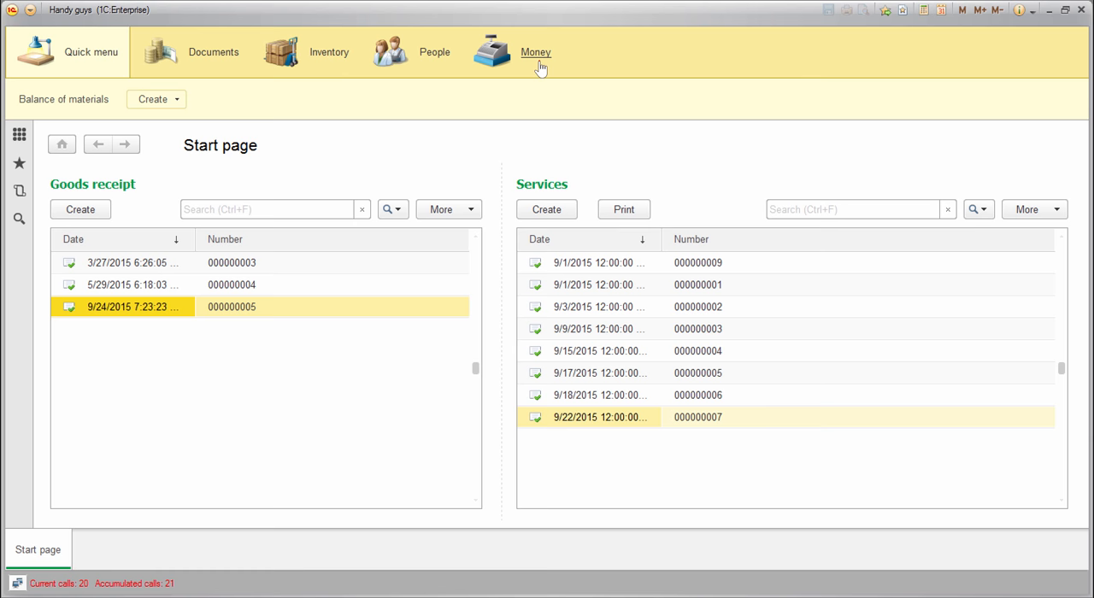
pyautogui.click(541, 51)
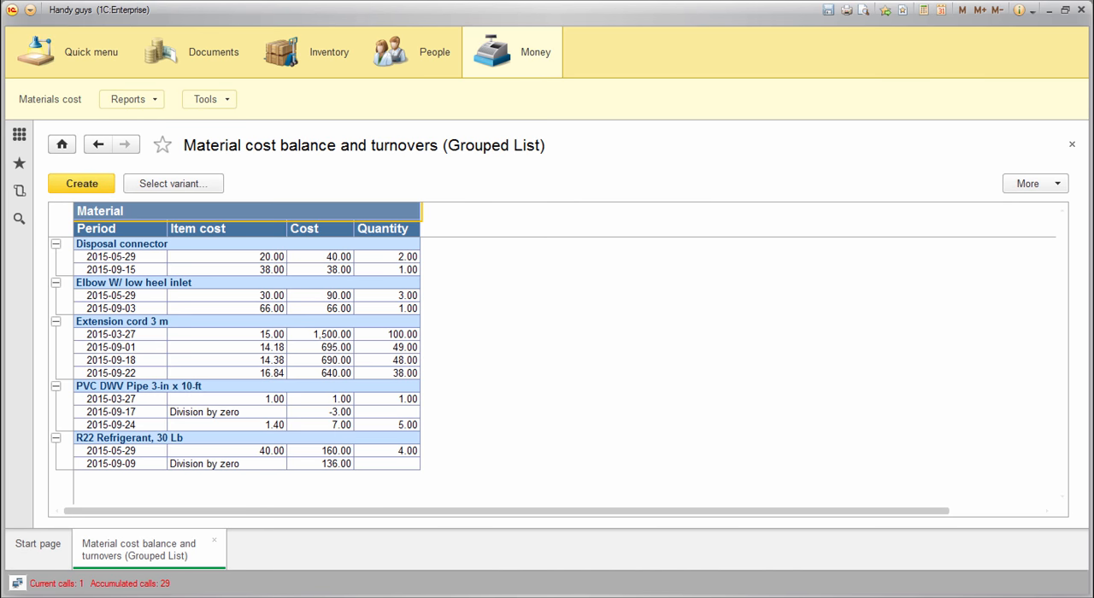